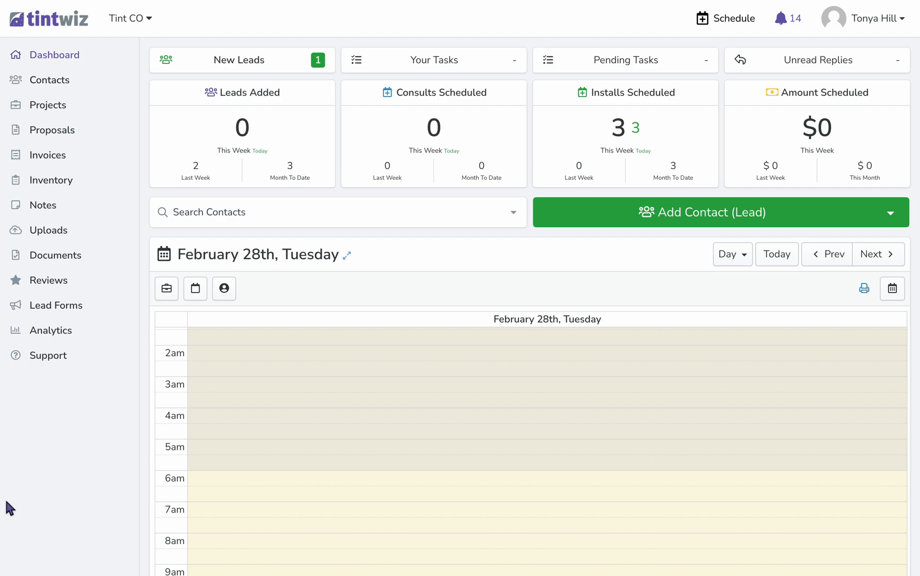
mouse_move(52, 330)
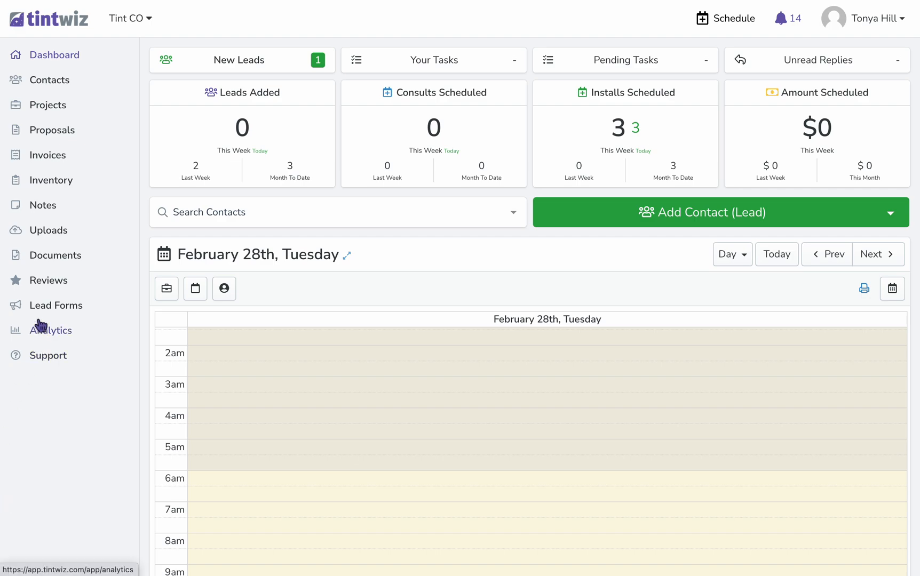
mouse_move(61, 305)
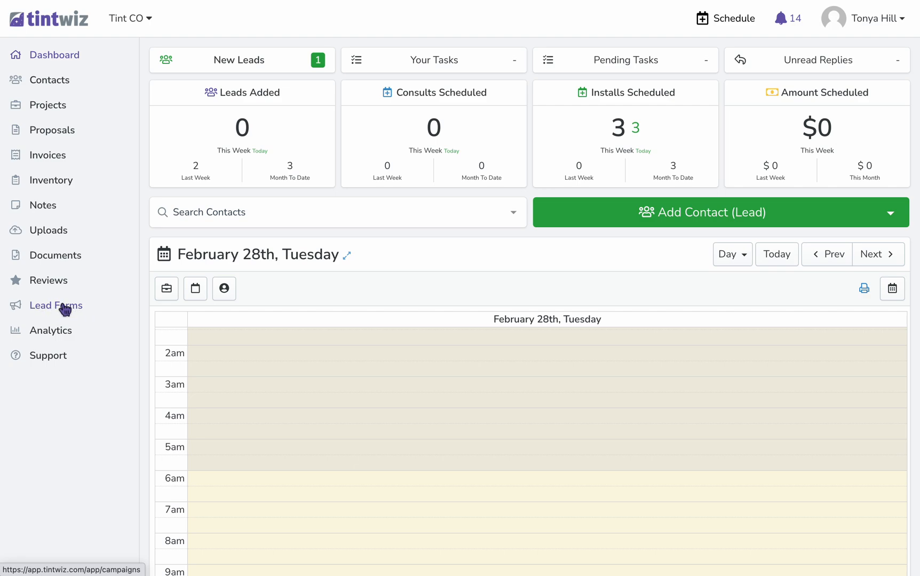
Go to the Lead Forms list from the sidebar.
left_click(58, 305)
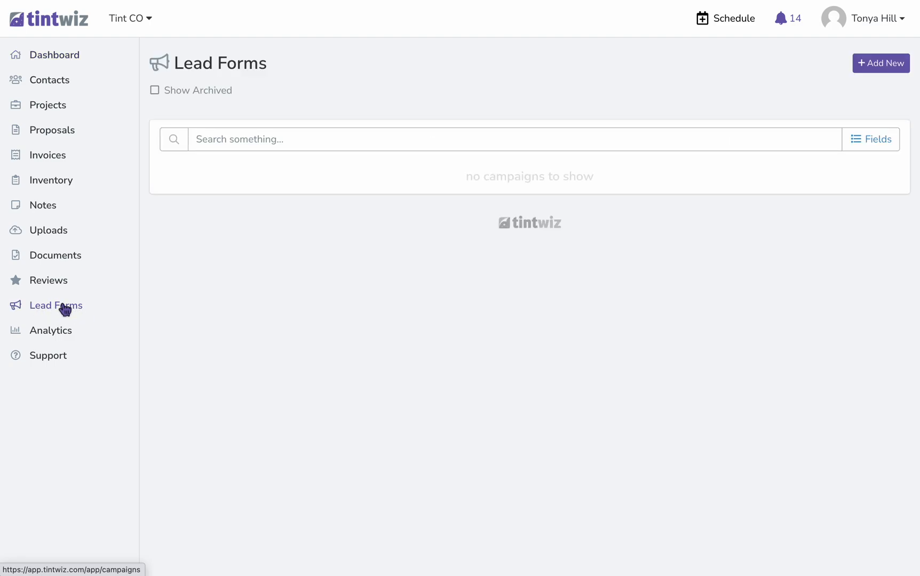
mouse_move(881, 63)
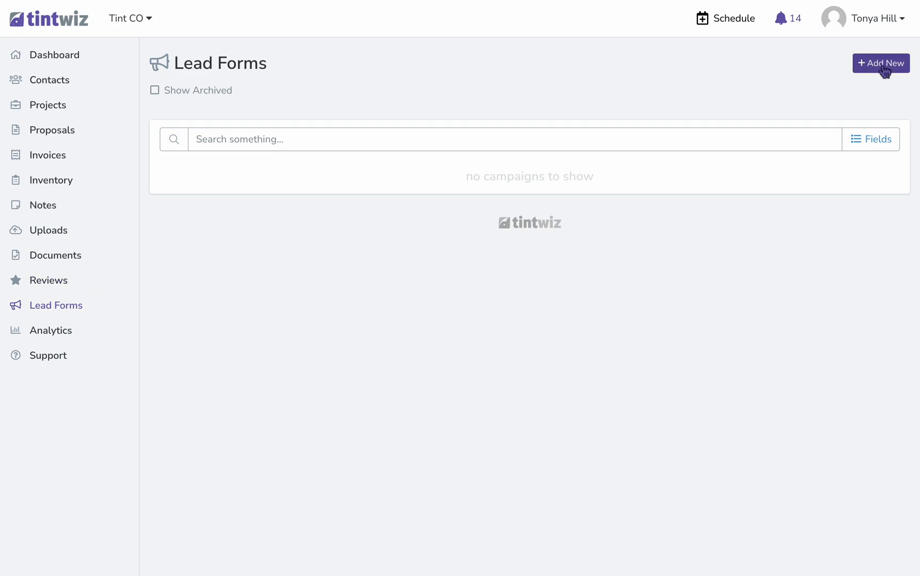
Add a new lead form named 'Website Automotive' and save it.
left_click(881, 62)
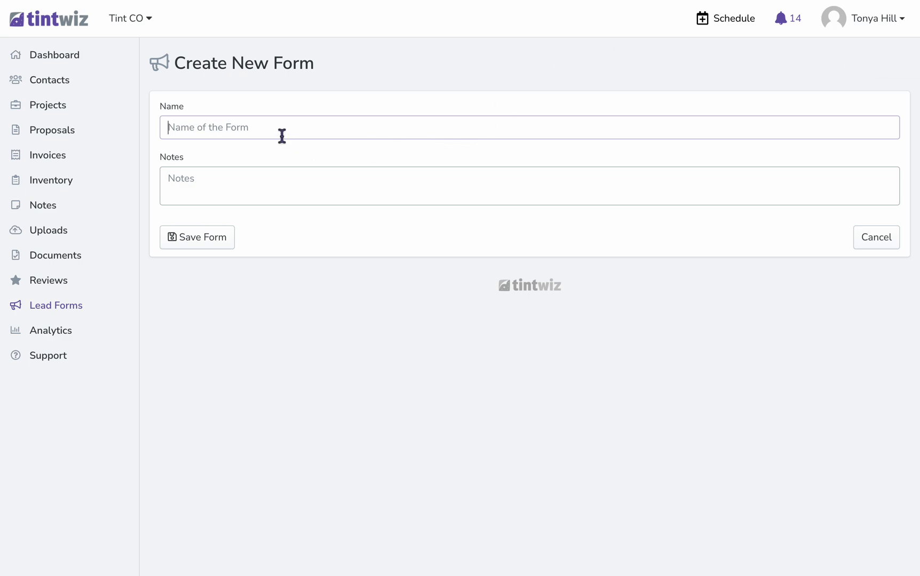
type("Website Aut")
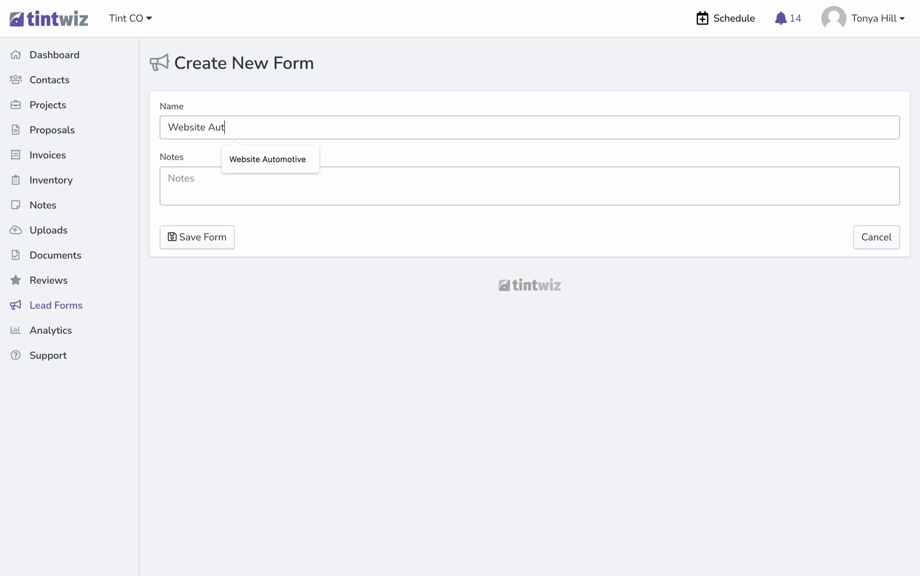
left_click(269, 159)
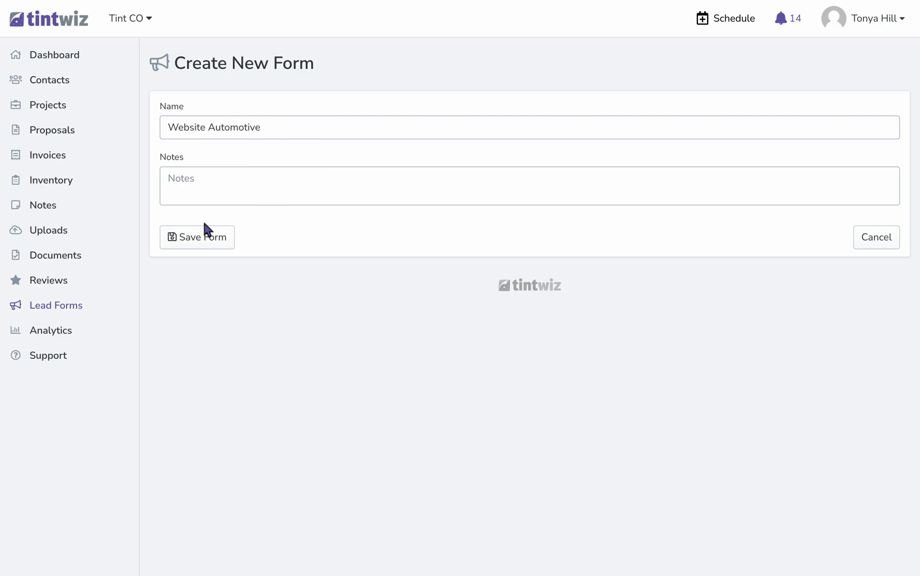
left_click(197, 237)
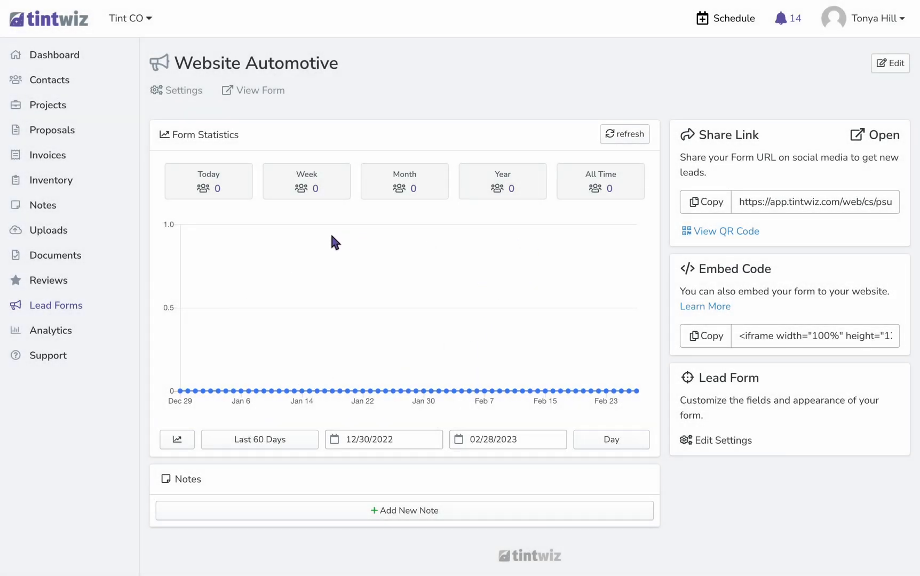
mouse_move(281, 291)
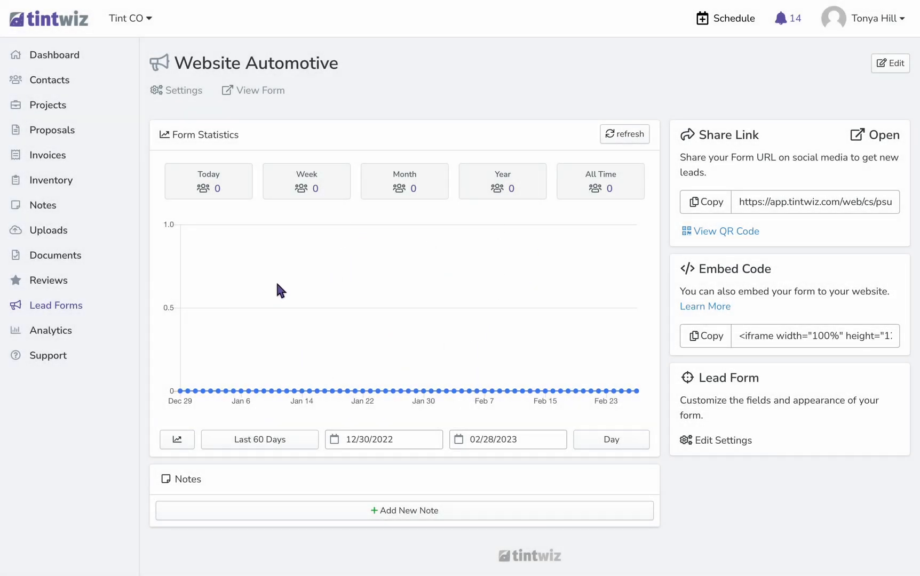
mouse_move(292, 356)
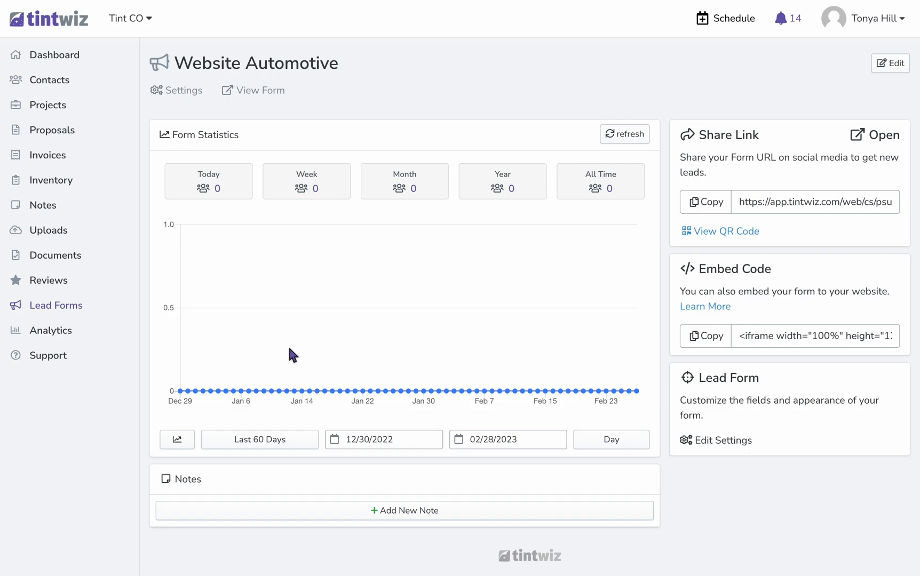
mouse_move(693, 242)
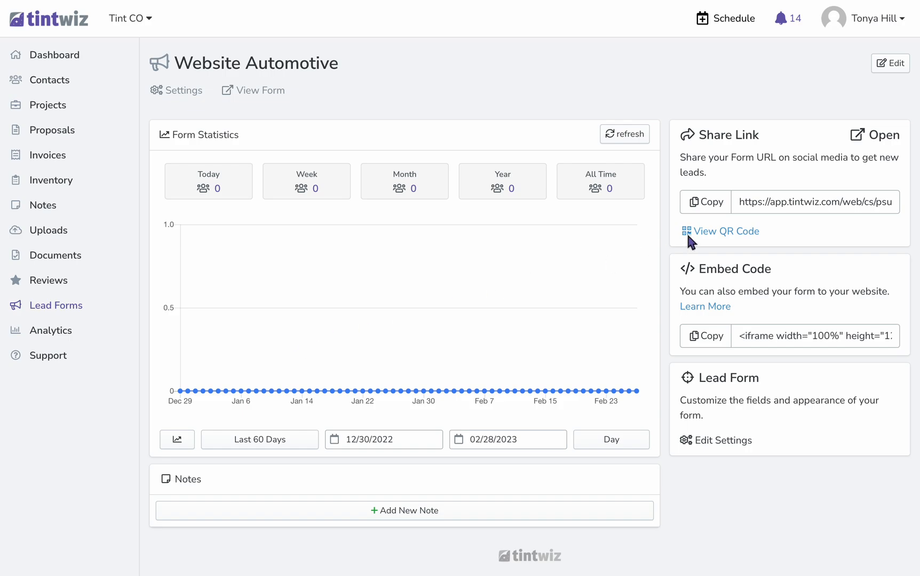
mouse_move(765, 203)
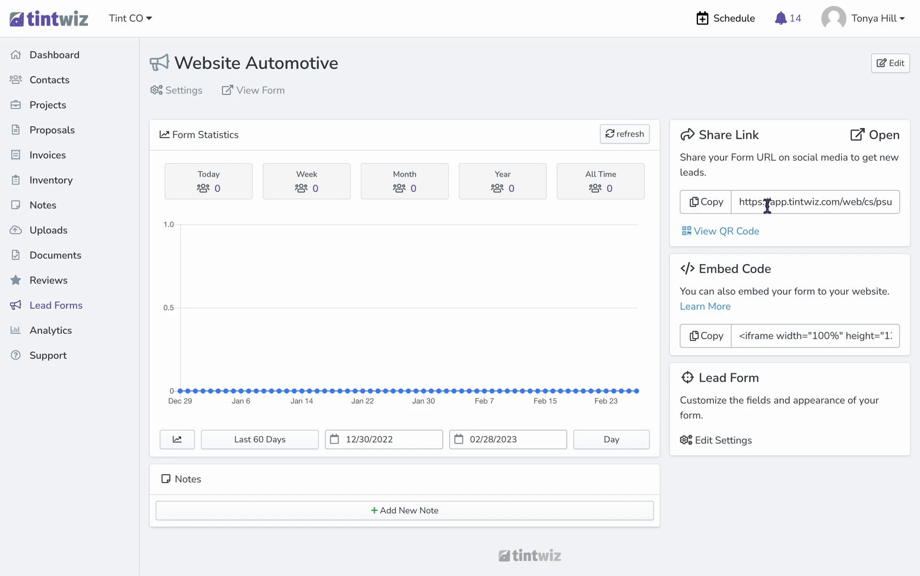
mouse_move(767, 372)
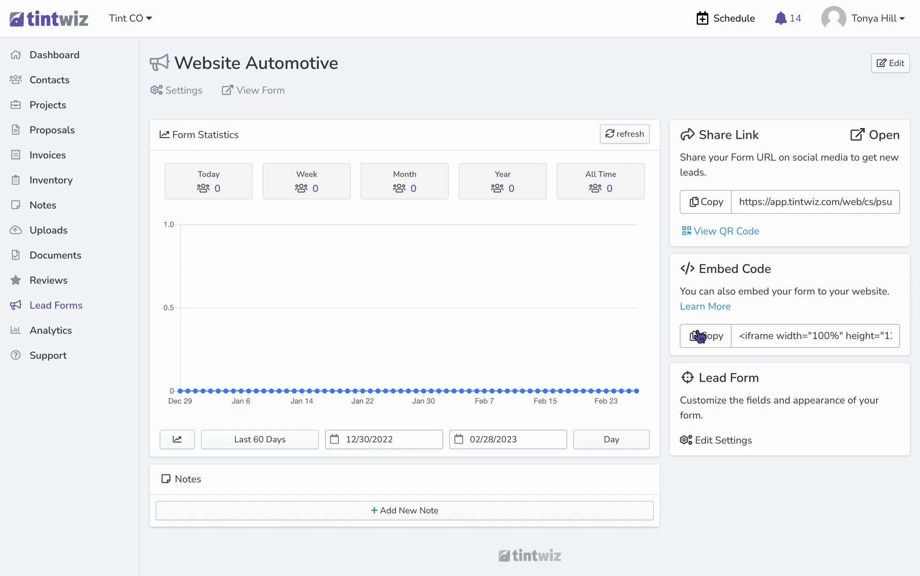
mouse_move(182, 89)
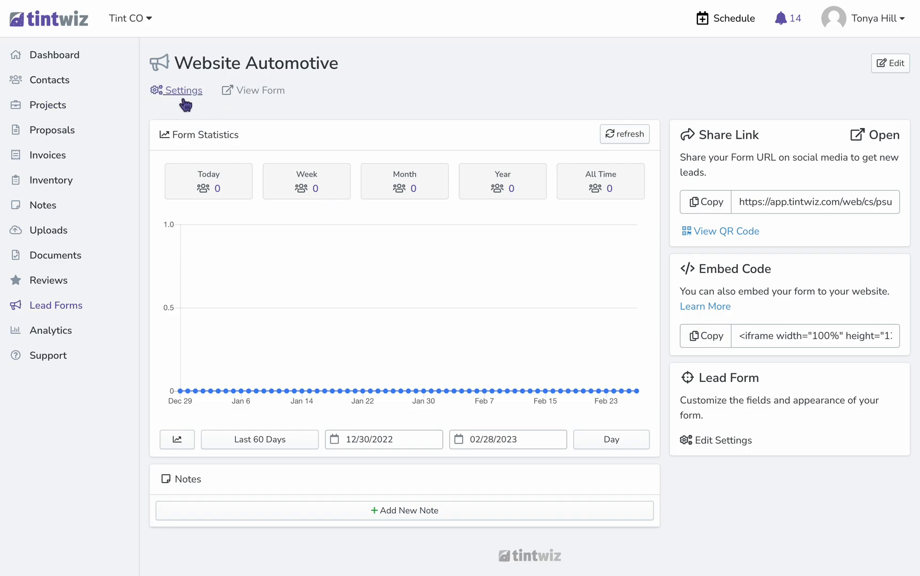
In the form settings, replace the title with 'Get A Quote'.
left_click(181, 89)
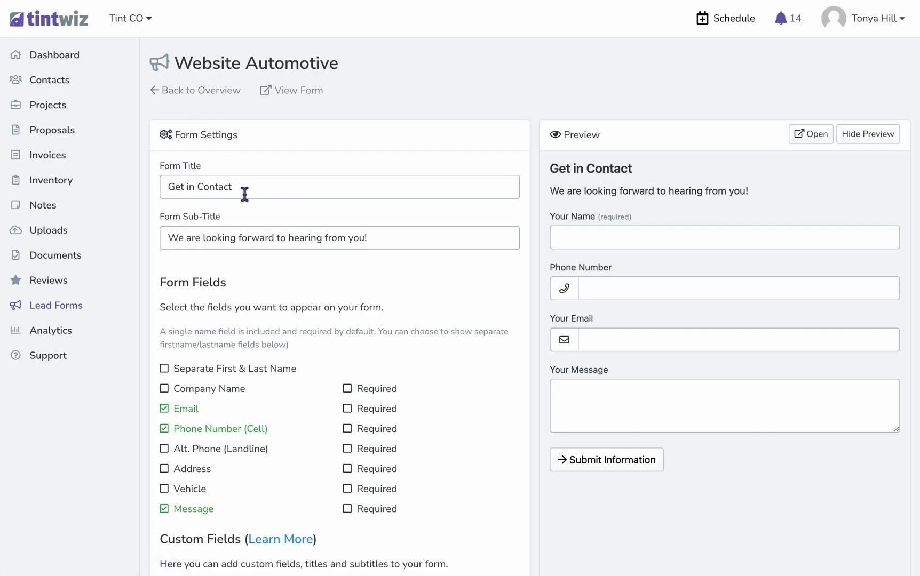
key("BackSpace")
type("Get A")
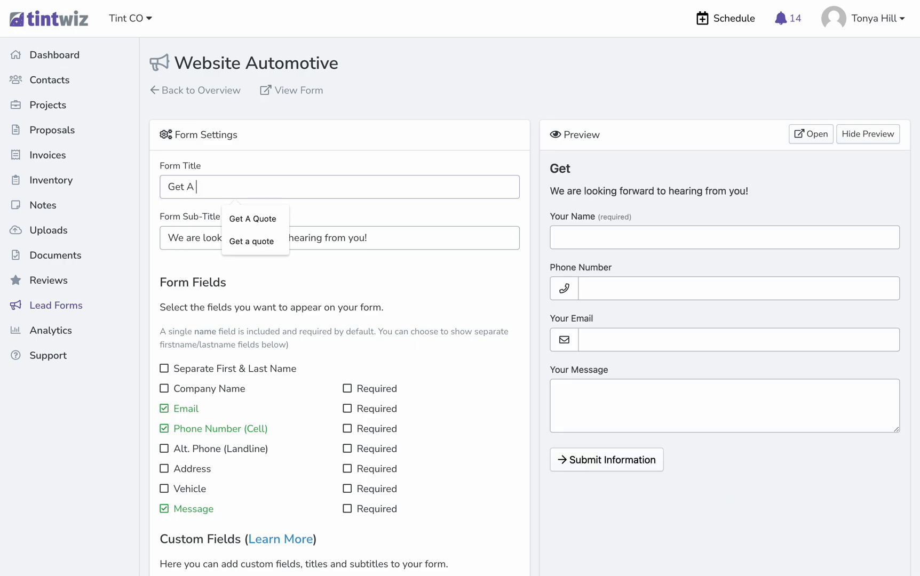
left_click(252, 219)
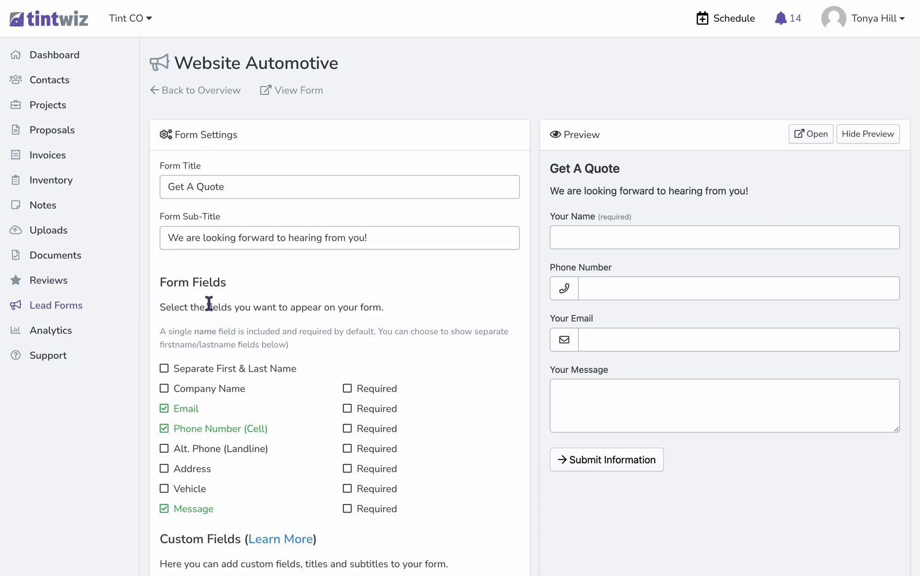
mouse_move(239, 393)
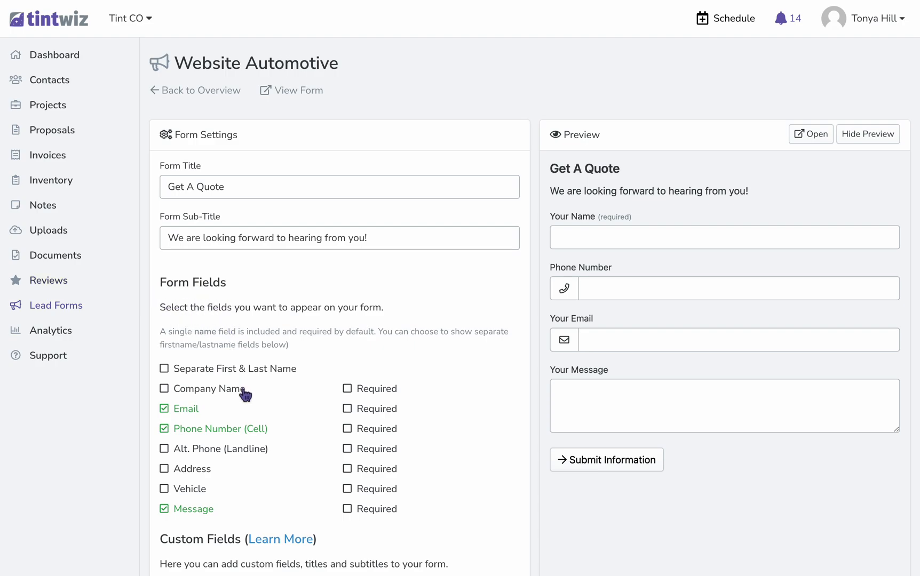
mouse_move(185, 382)
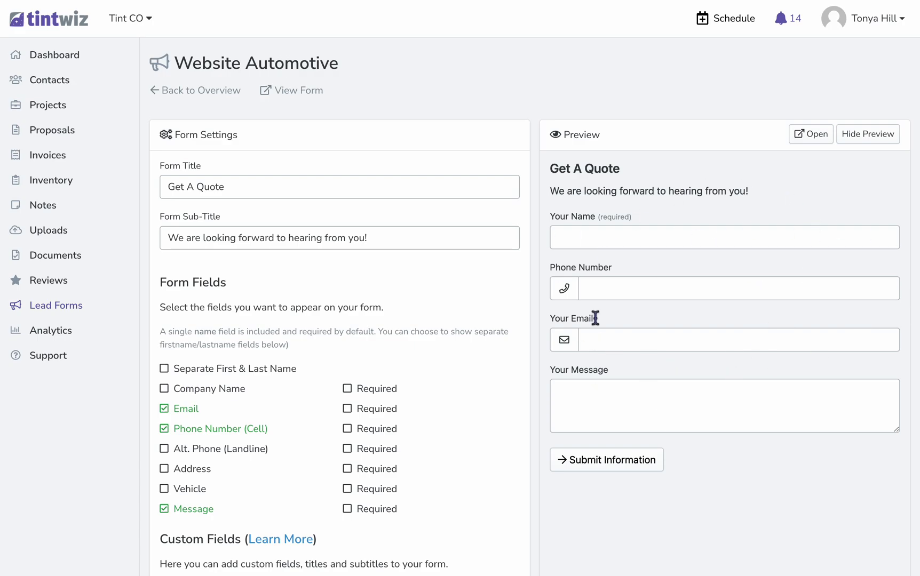
mouse_move(234, 393)
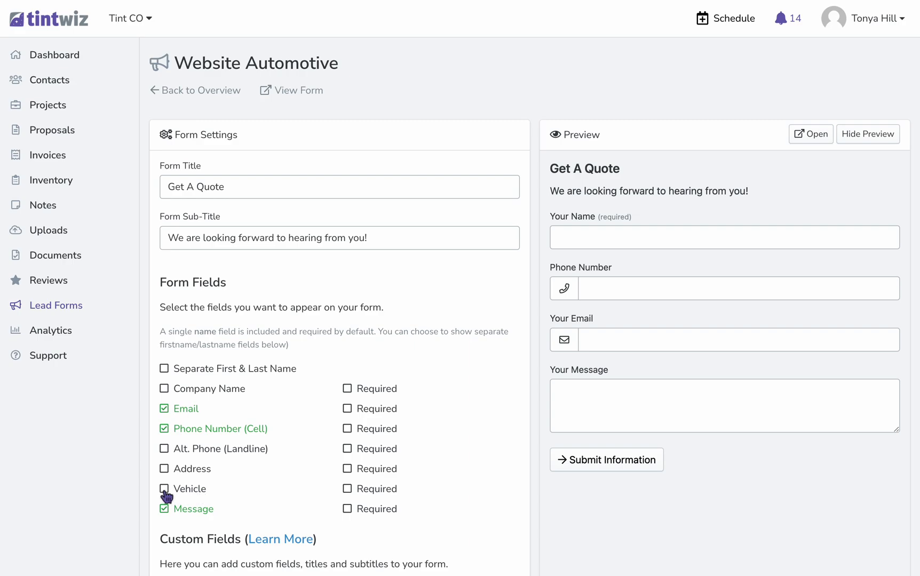
Enable the Vehicle field so Year, Make and Model dropdowns appear.
left_click(163, 489)
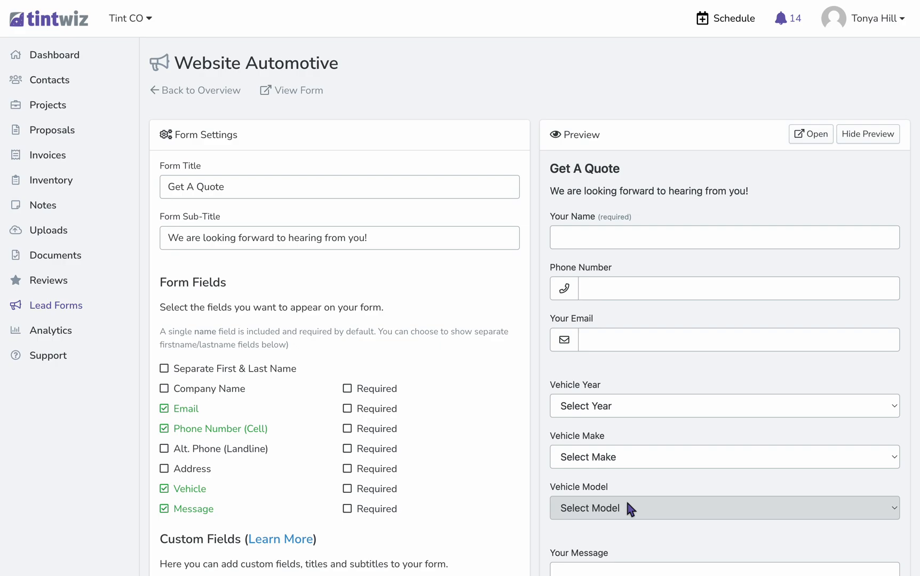
scroll("down", 3)
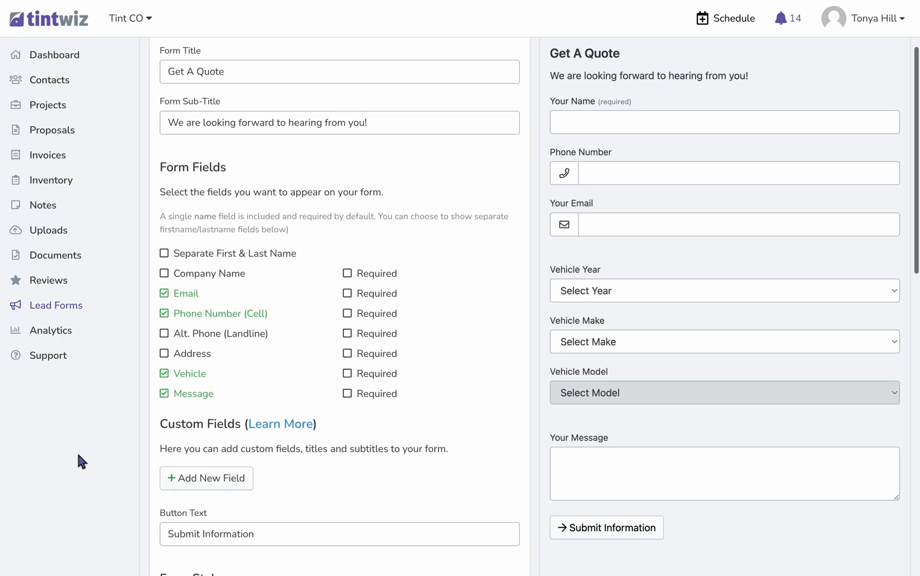
scroll("down", 3)
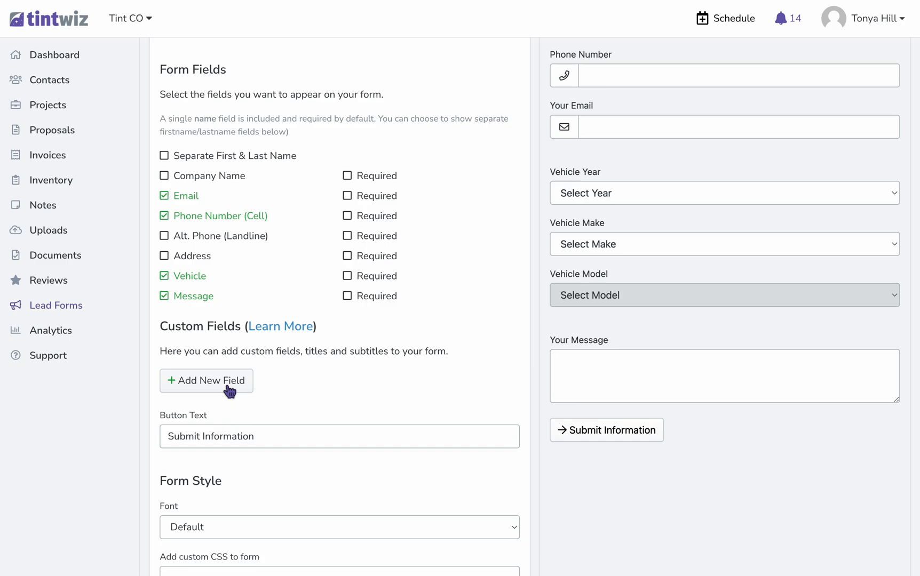
Add a custom field labelled 'Services you are interested in'.
left_click(206, 380)
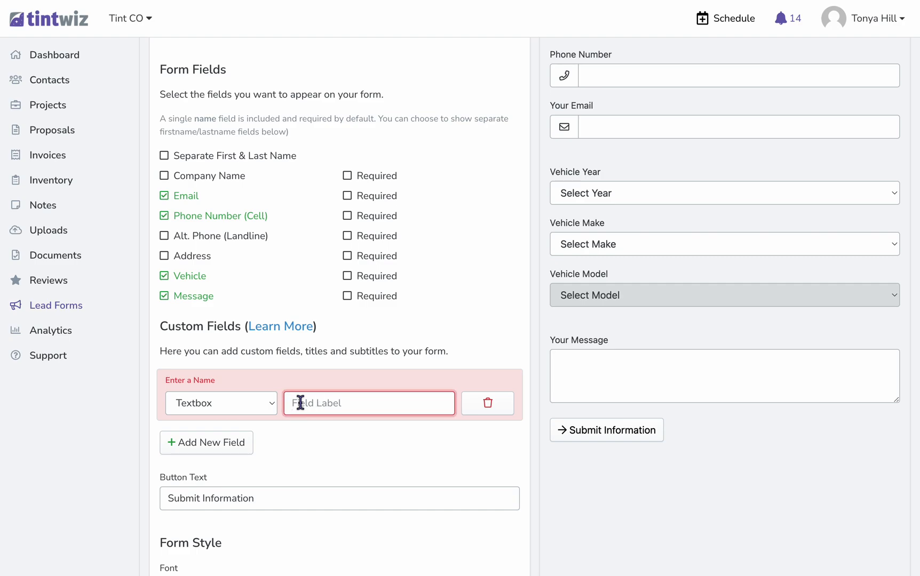
type("Services you")
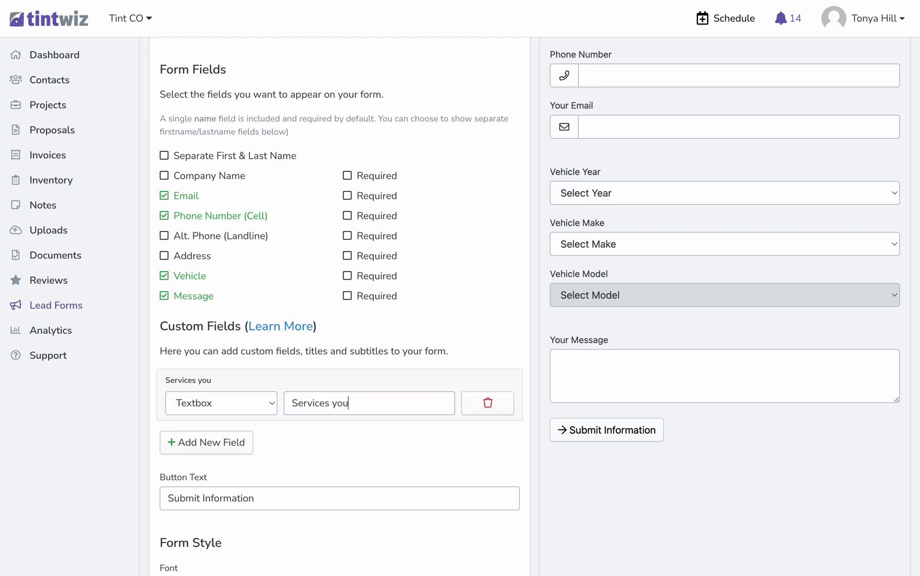
type("are interested in")
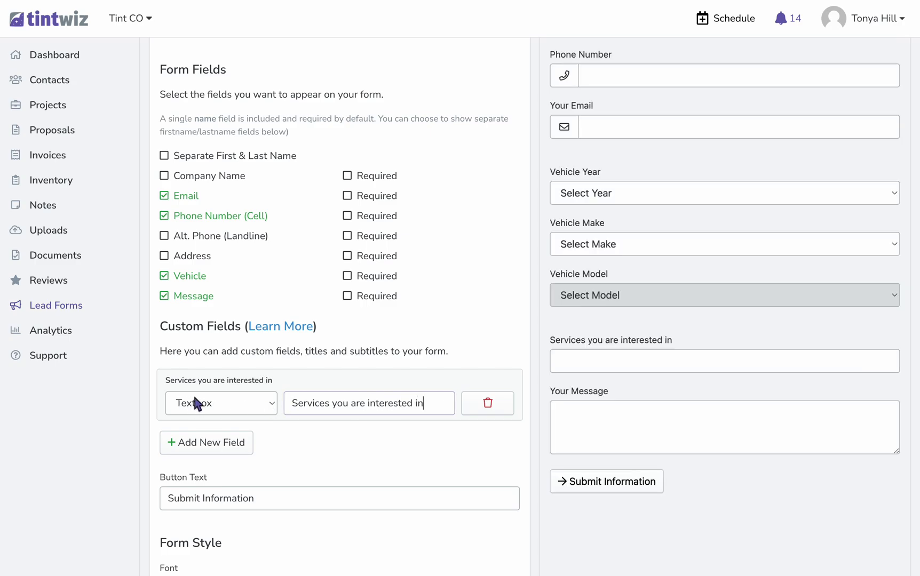
Make the services field a Checkbox group with options tint, ppf, ceramic coatings.
left_click(220, 404)
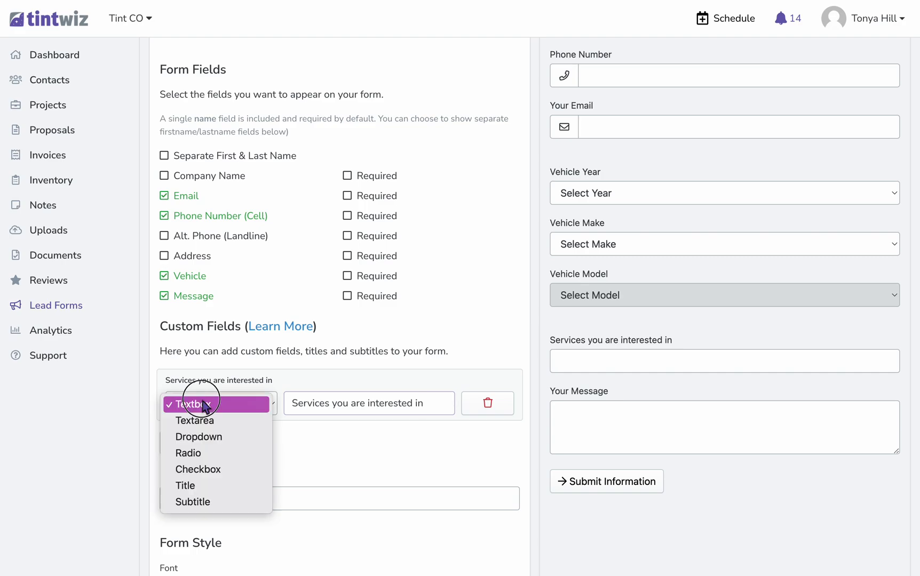
mouse_move(206, 470)
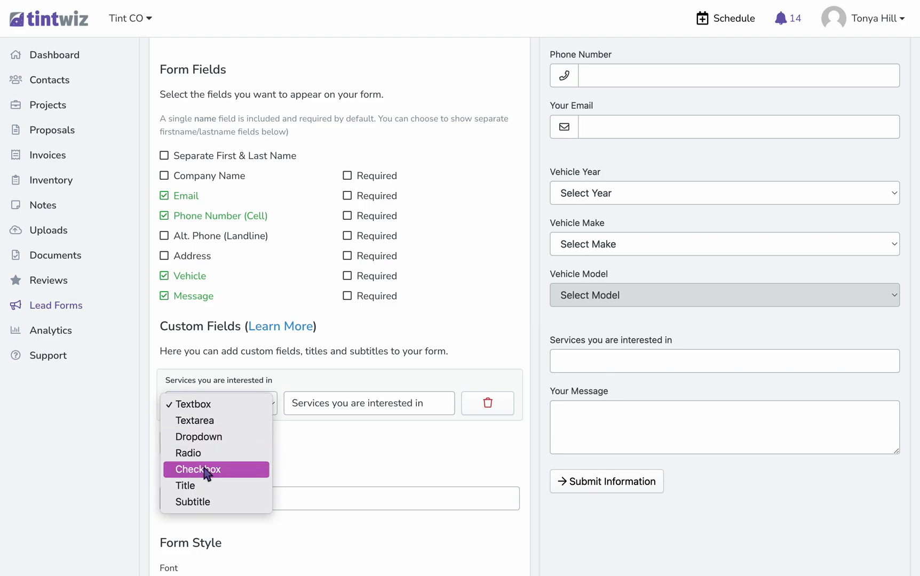
left_click(198, 468)
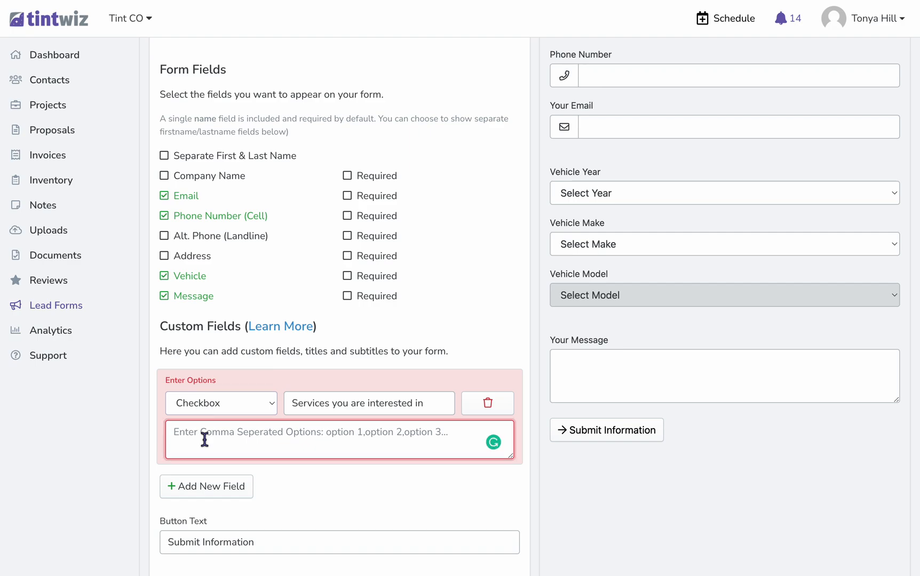
type("tint,")
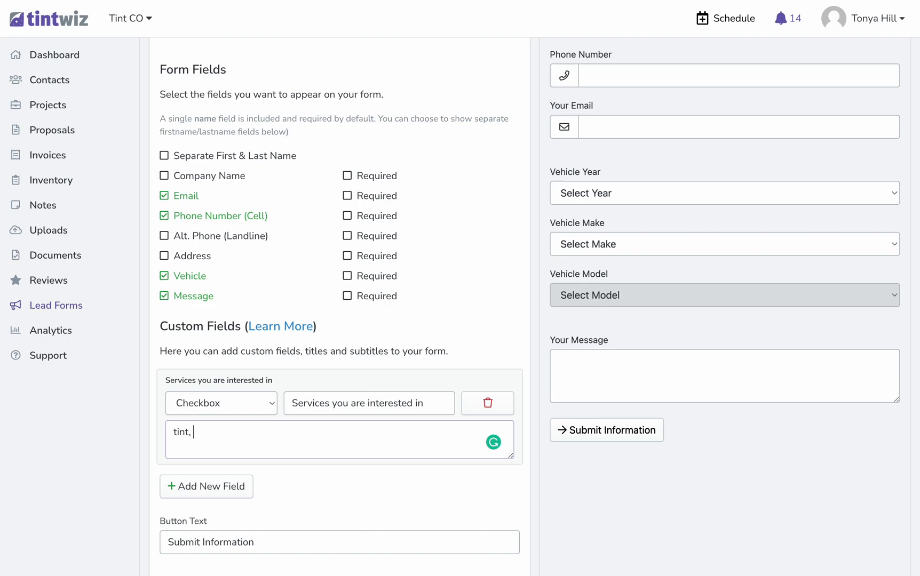
type("ppf, cera")
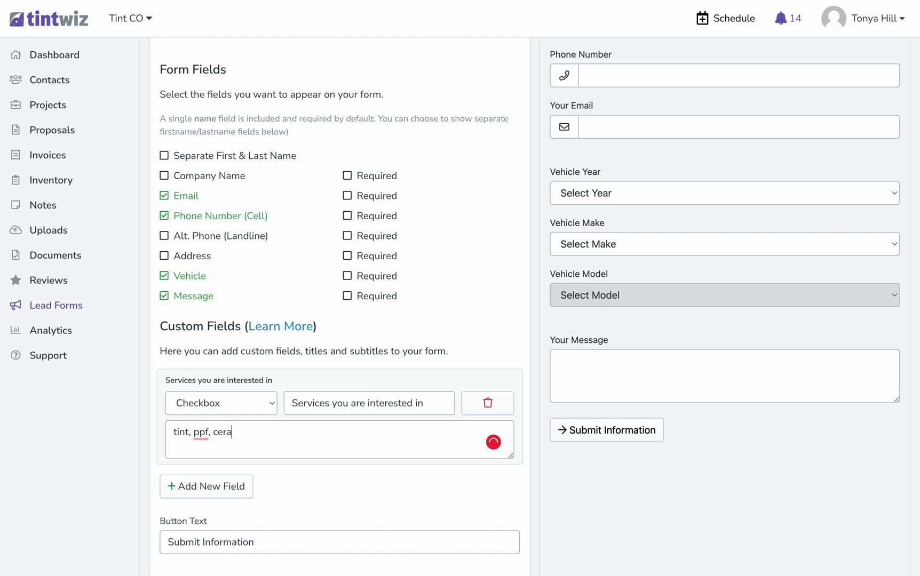
type("mic coatings")
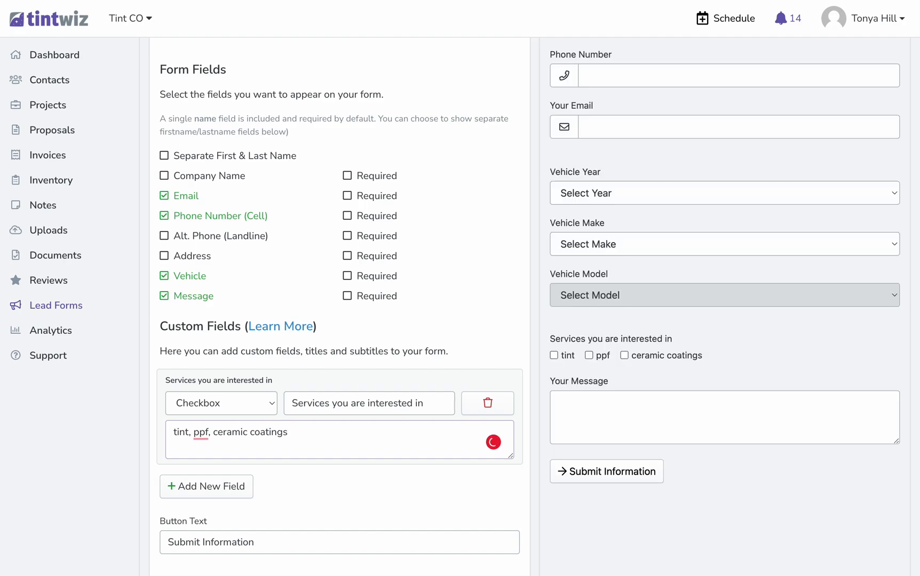
mouse_move(663, 191)
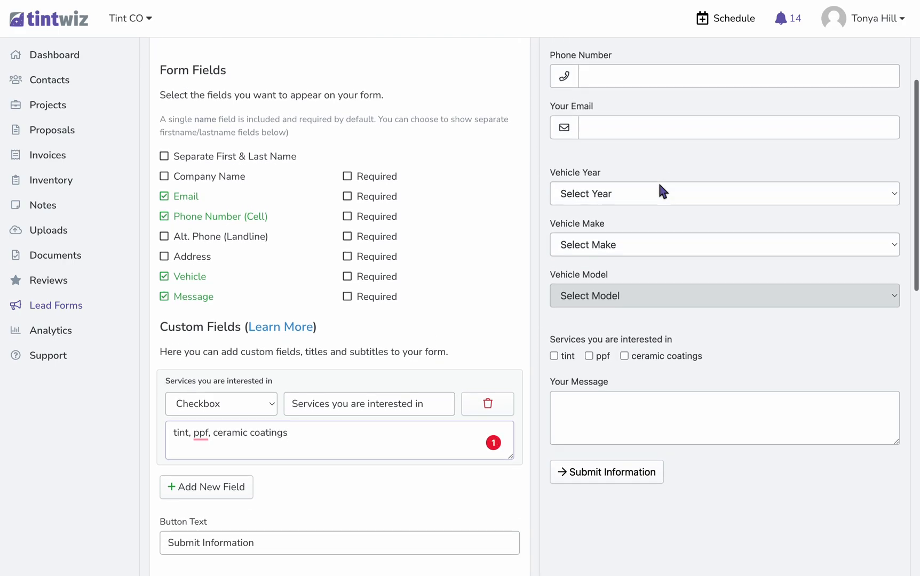
mouse_move(665, 349)
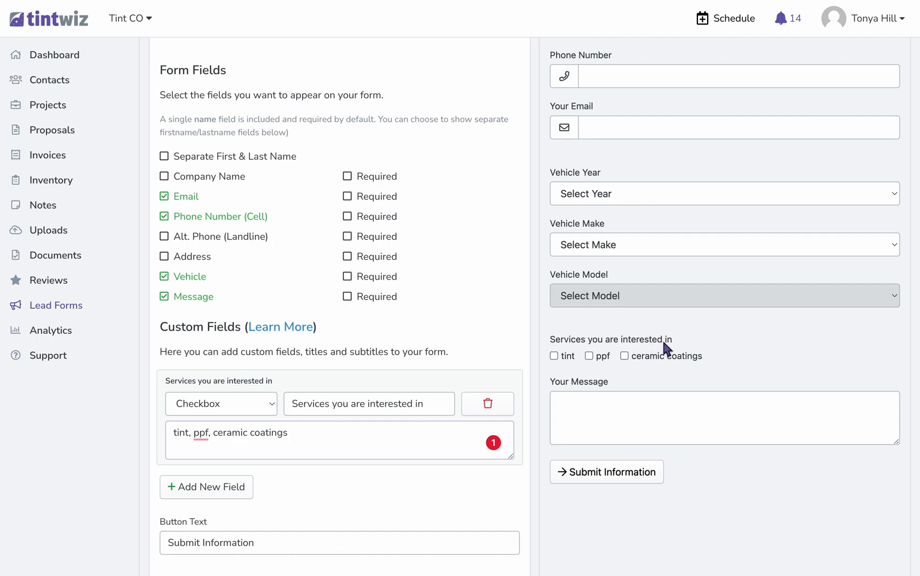
mouse_move(604, 359)
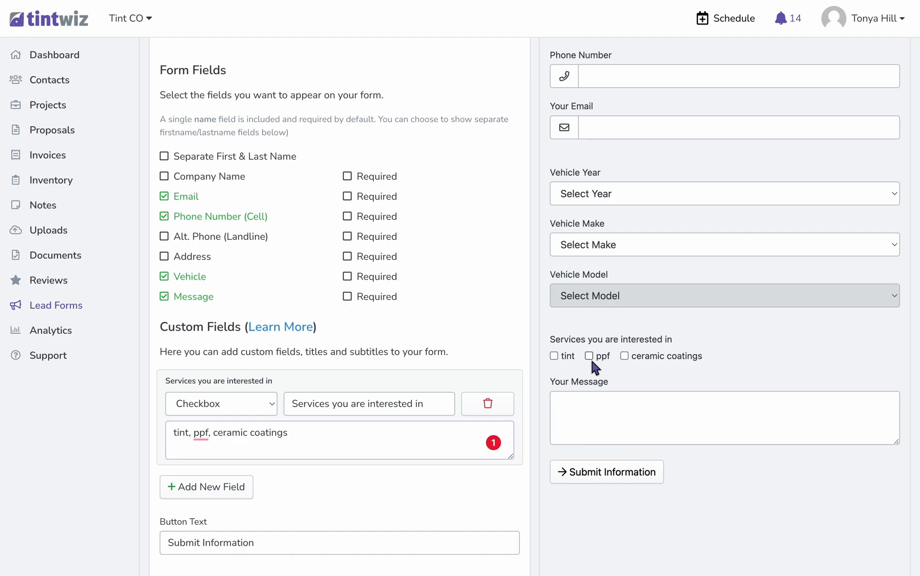
mouse_move(135, 404)
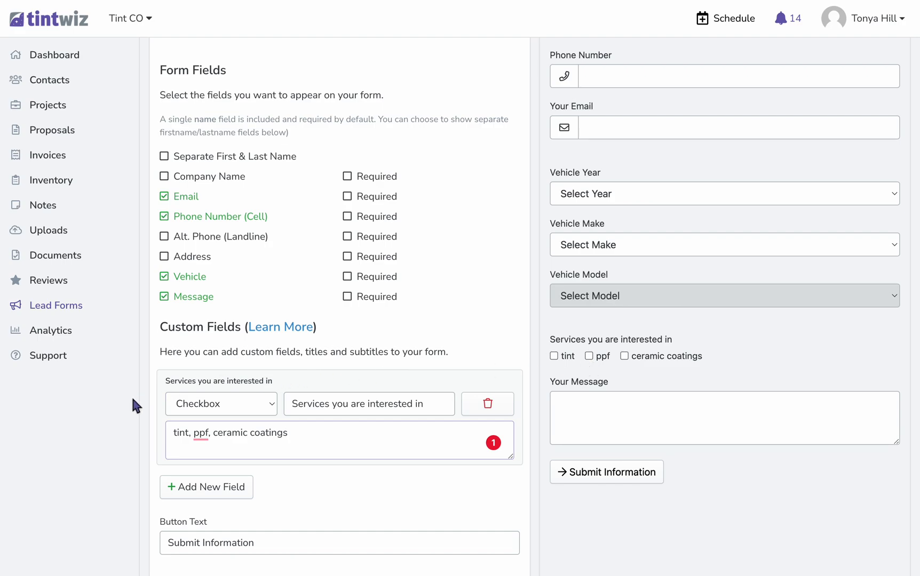
scroll("down", 3)
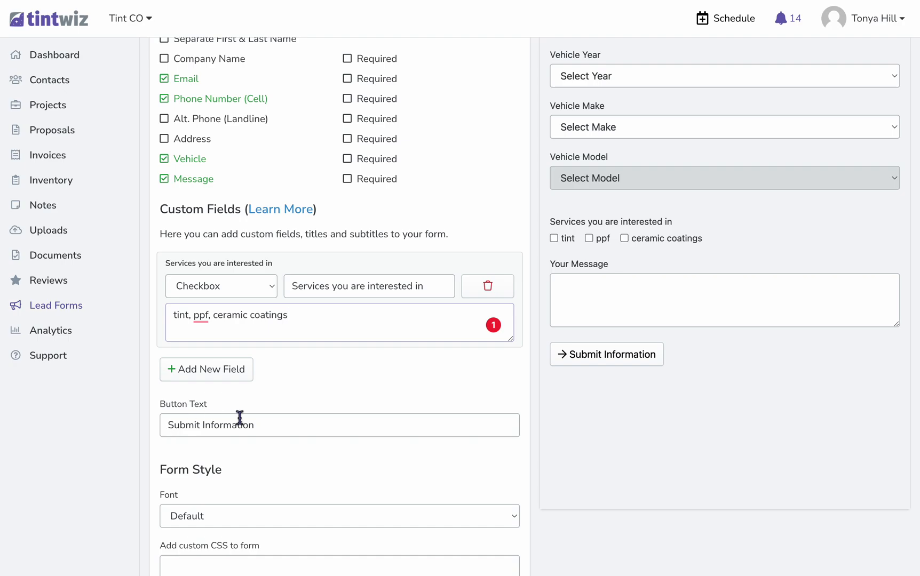
mouse_move(262, 430)
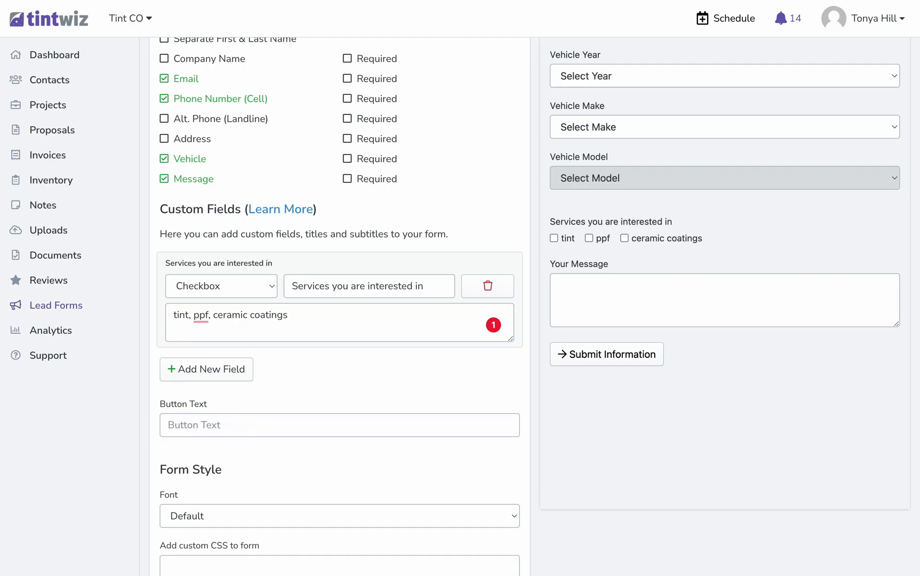
Set the submit button text to 'Click to Send'.
type("Click to Send")
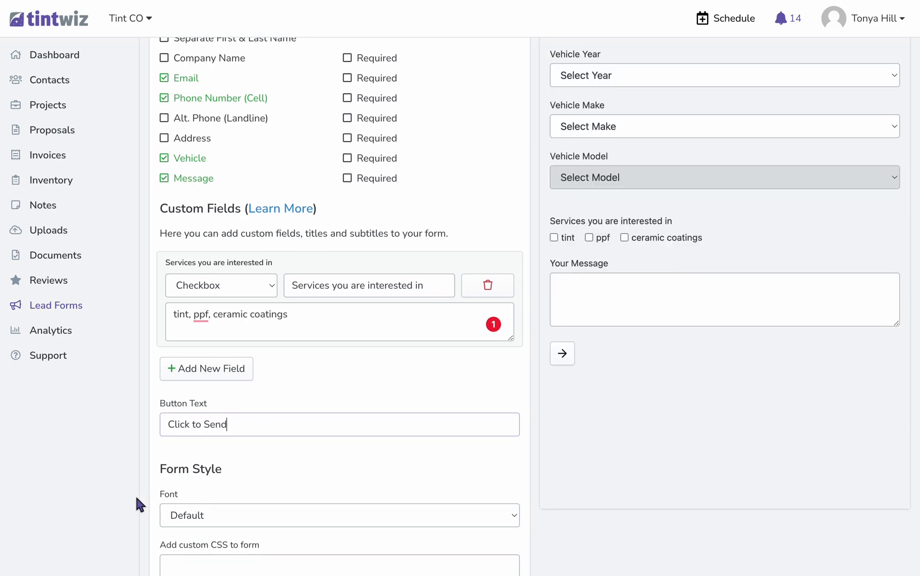
scroll("down", 3)
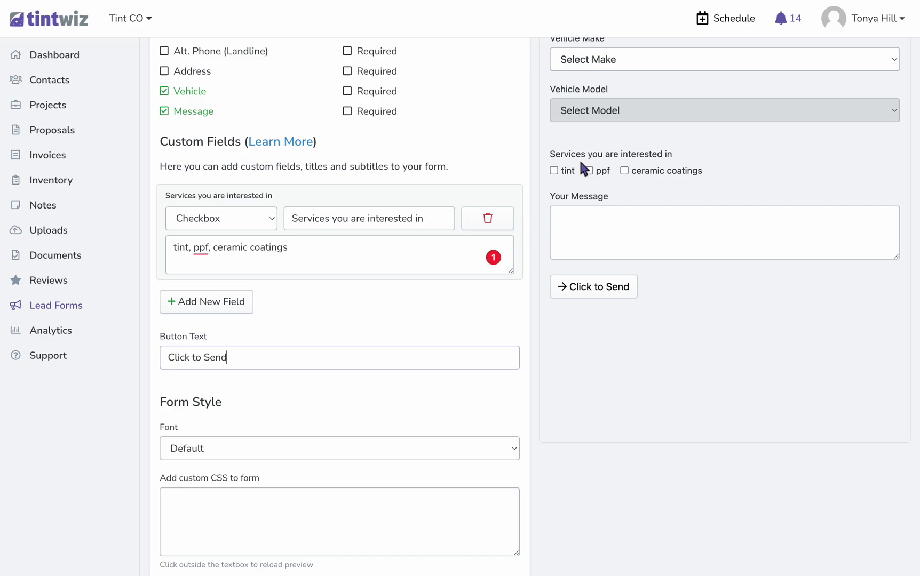
Choose Montserrat as the form font under Form Style.
left_click(339, 449)
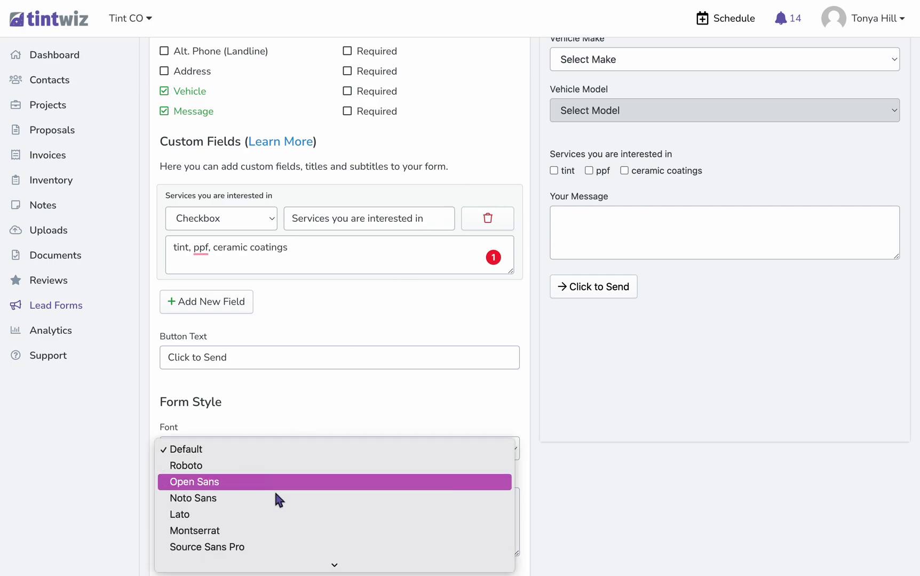
left_click(194, 530)
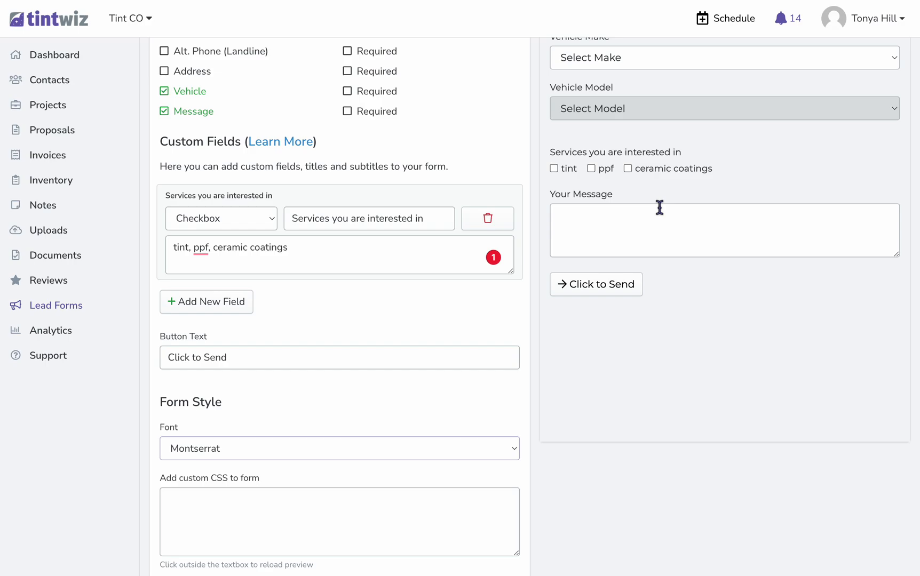
mouse_move(470, 273)
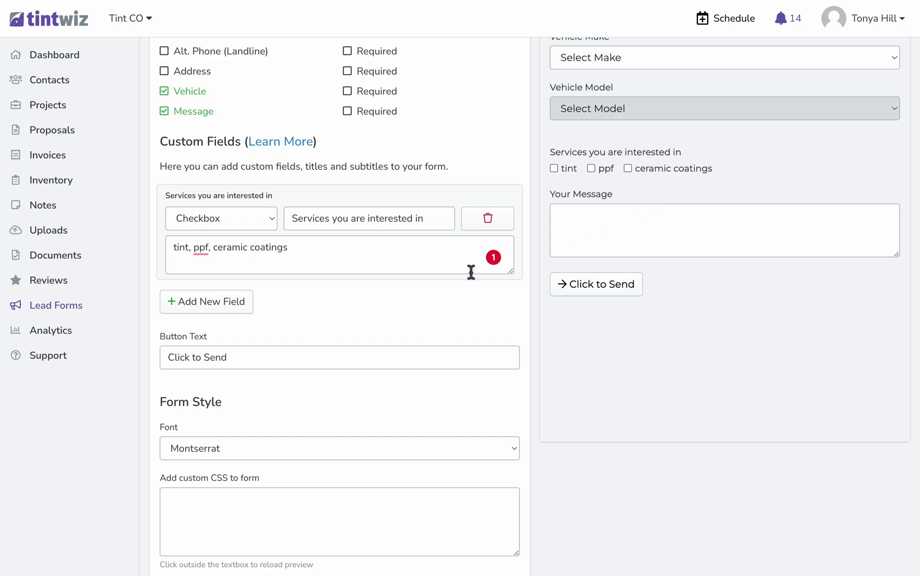
mouse_move(286, 516)
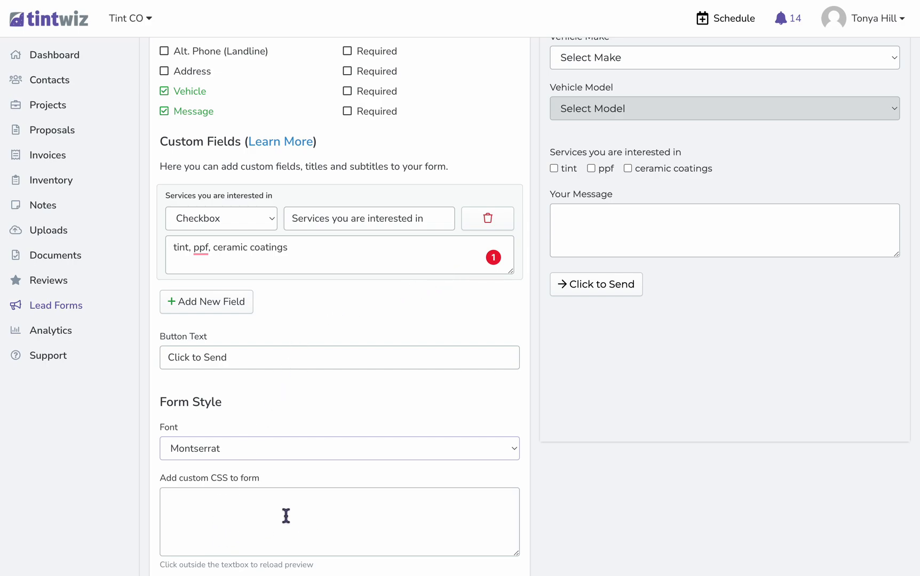
mouse_move(272, 510)
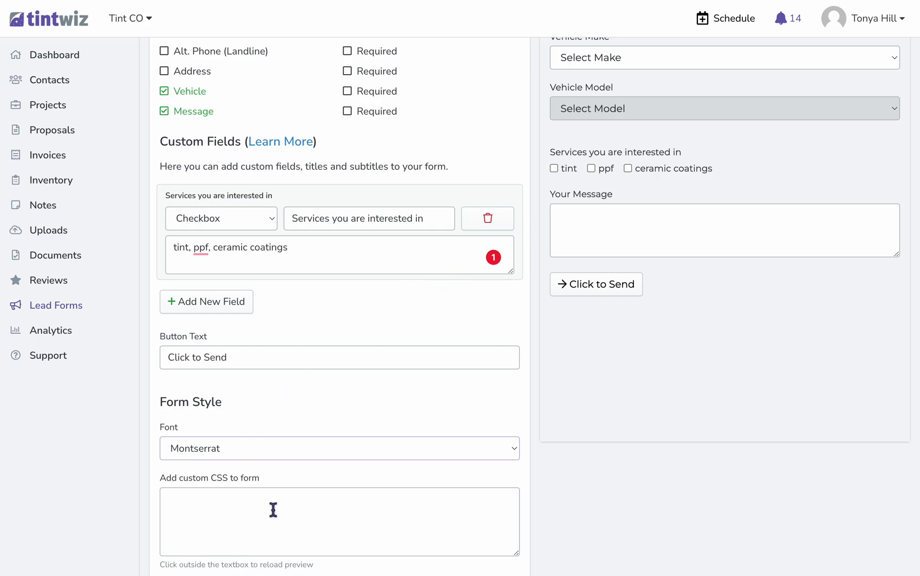
mouse_move(252, 497)
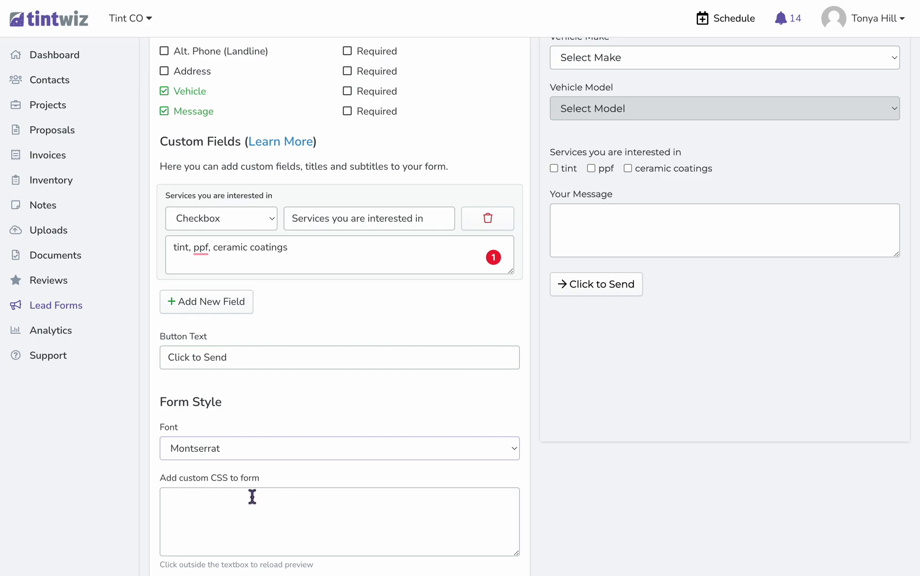
mouse_move(130, 495)
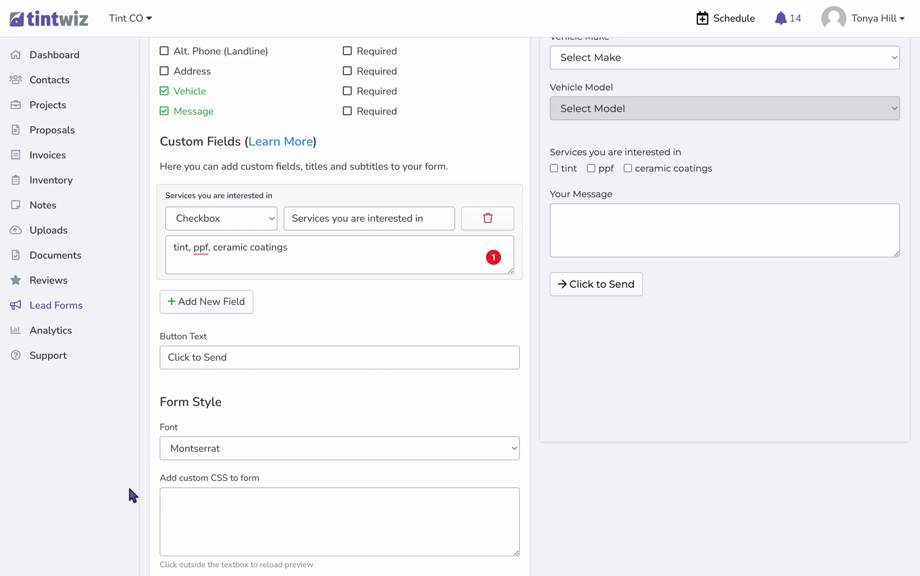
scroll("down", 3)
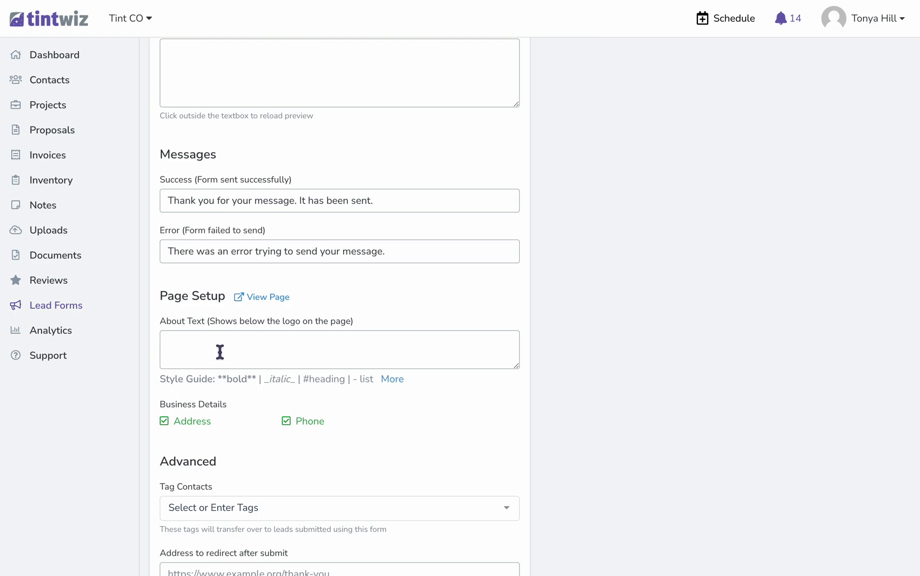
mouse_move(216, 359)
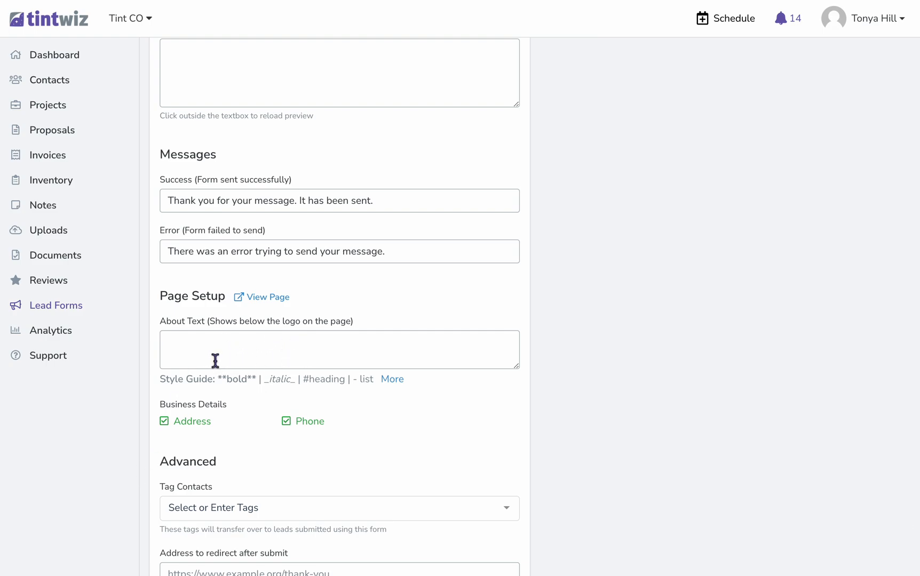
mouse_move(321, 337)
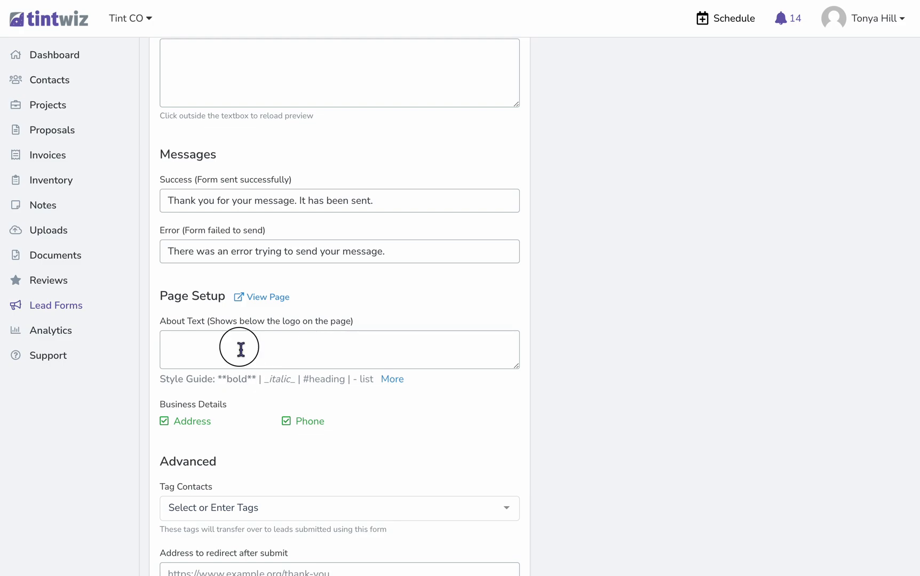
Fill the About Text with 'Servicing the Costa Mesa Area since 2010'.
type("Servic")
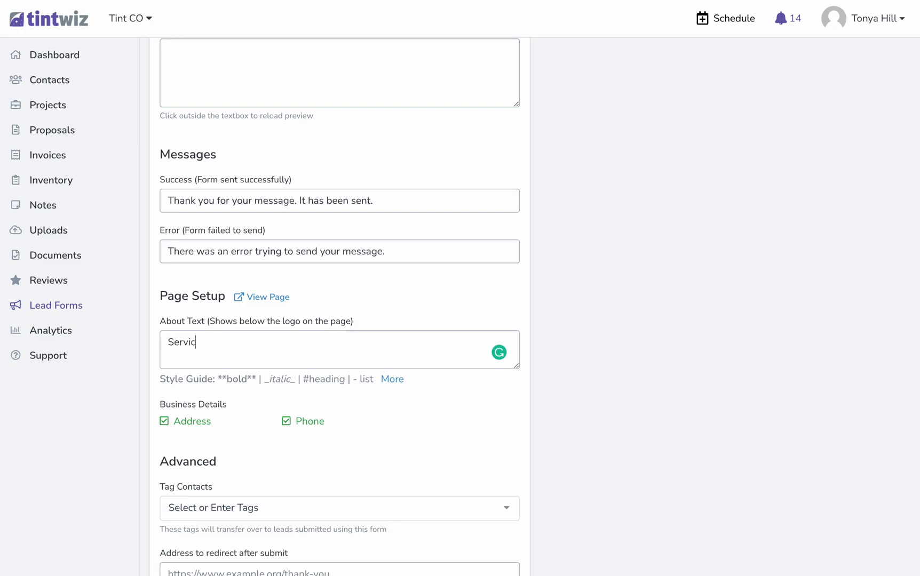
type("ing")
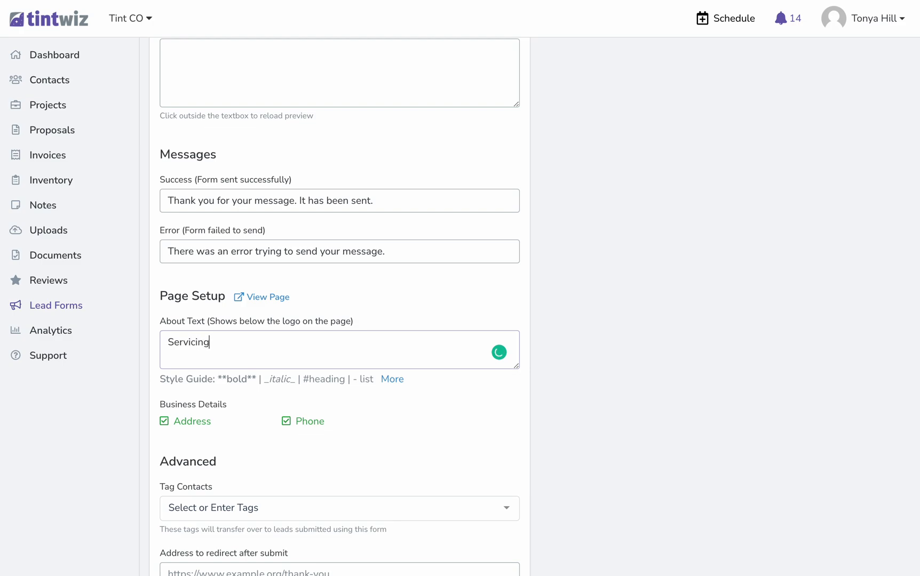
type("the Co")
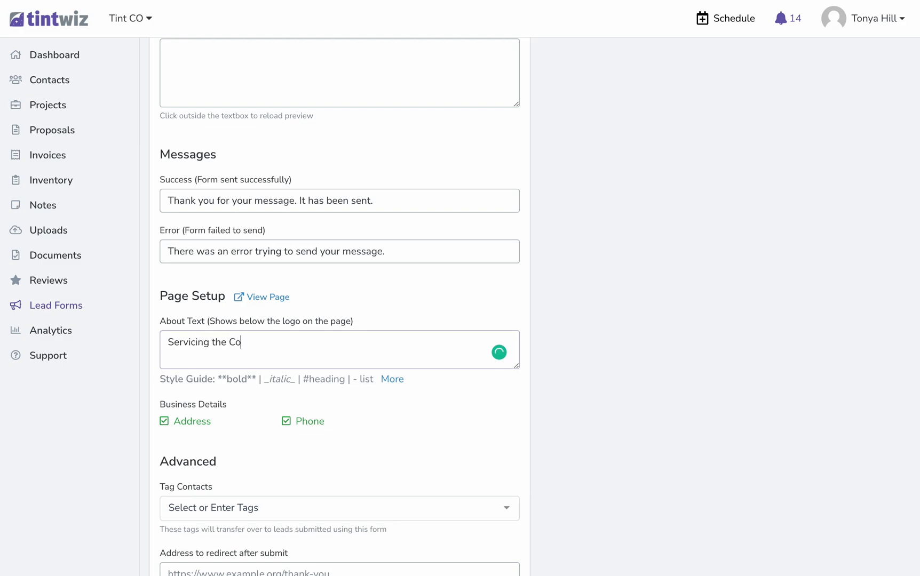
type("sta Mesa")
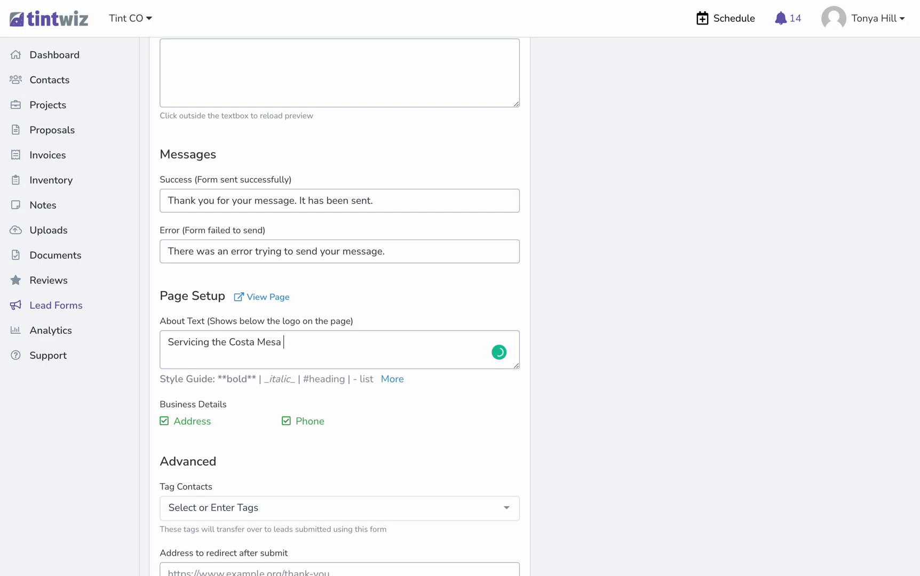
type("Area sinc")
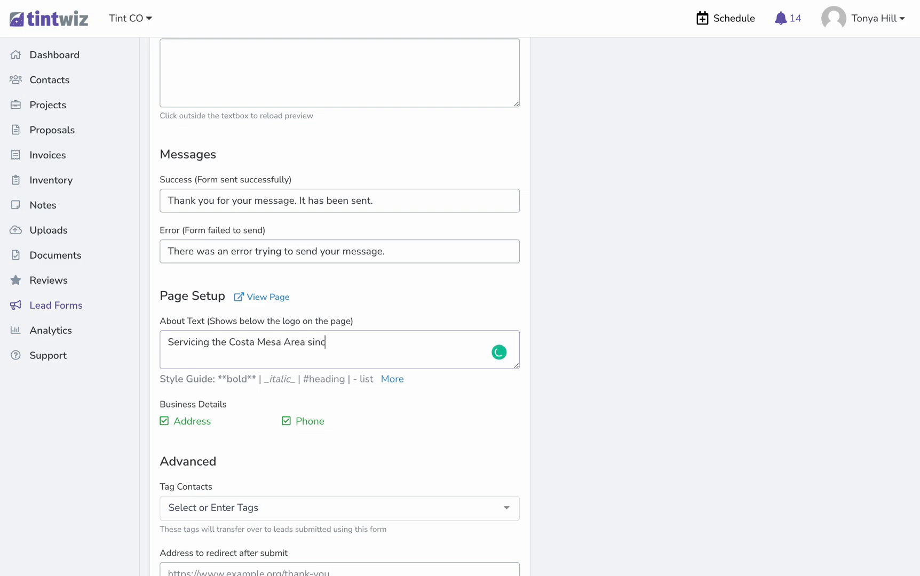
type("e 2010")
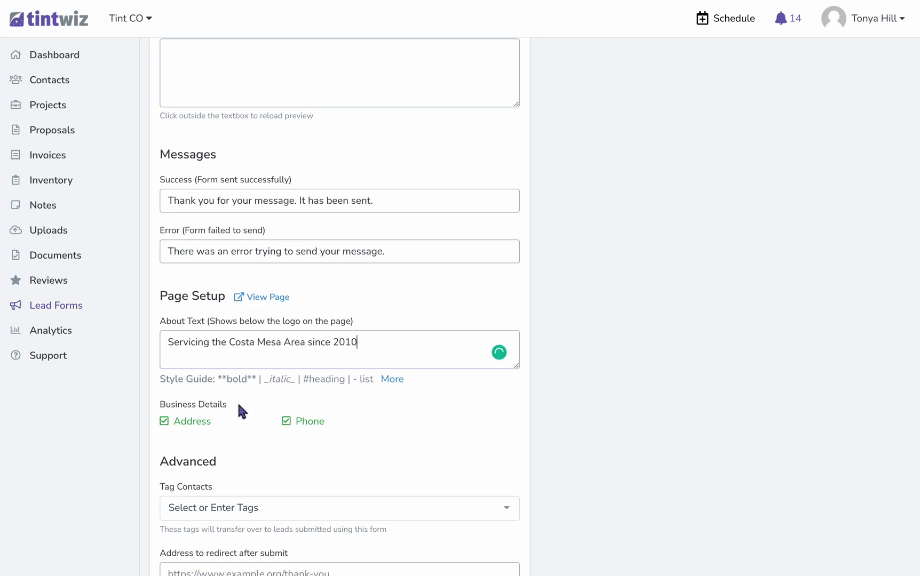
mouse_move(167, 421)
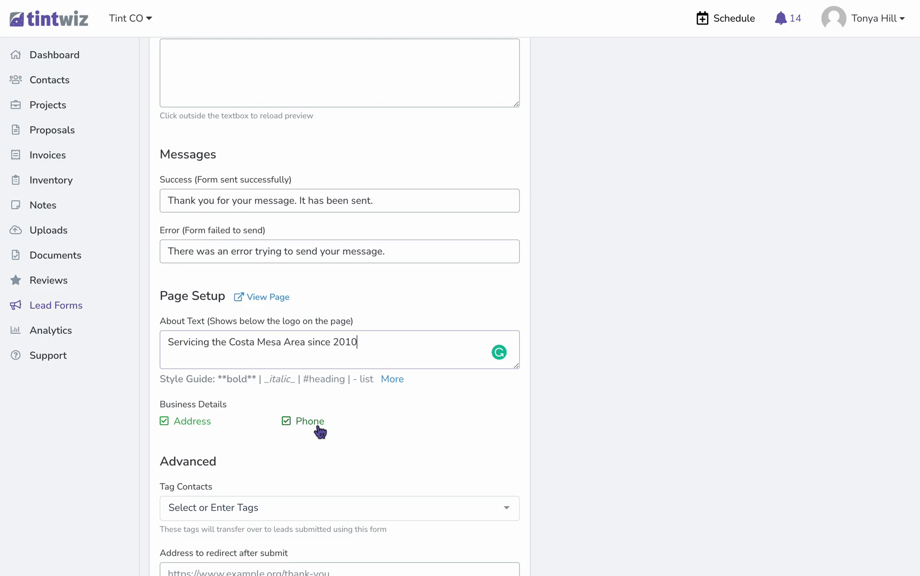
mouse_move(316, 439)
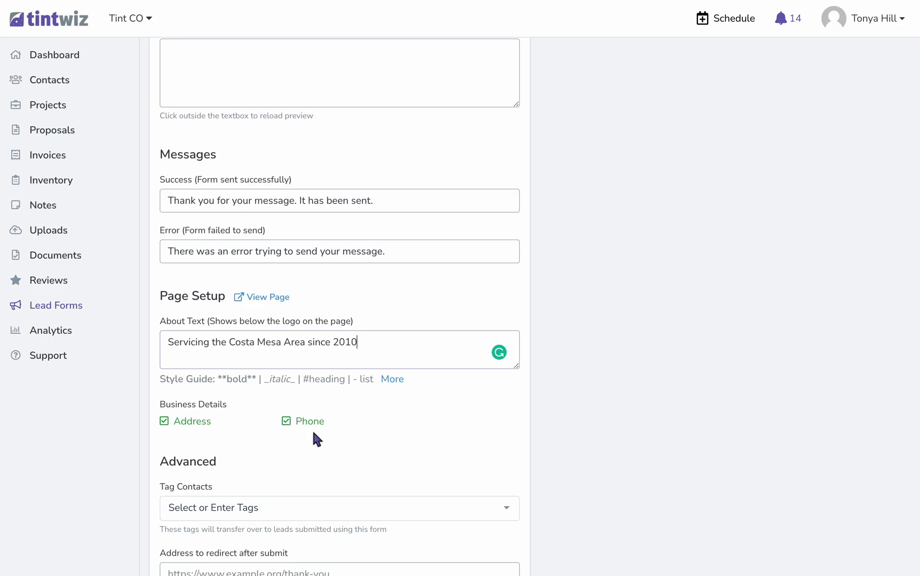
scroll("down", 3)
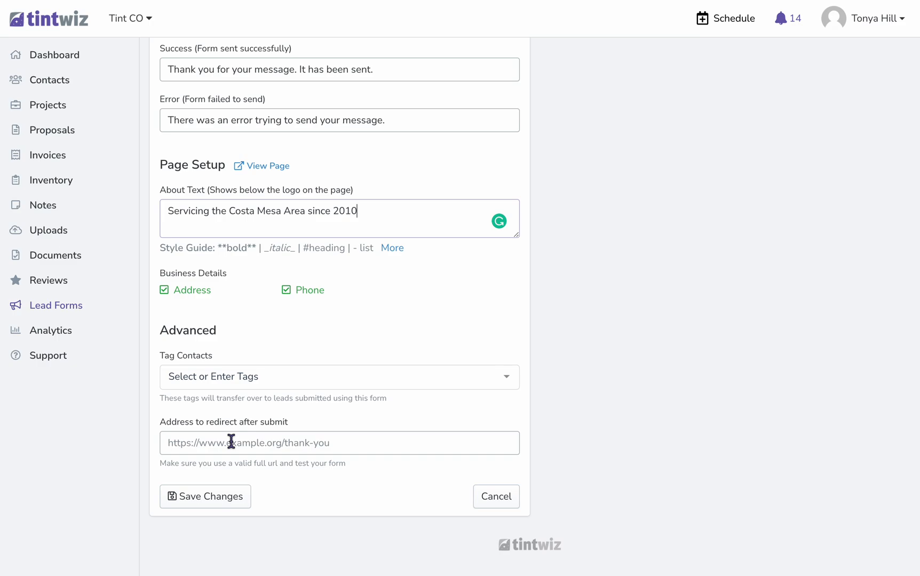
mouse_move(240, 375)
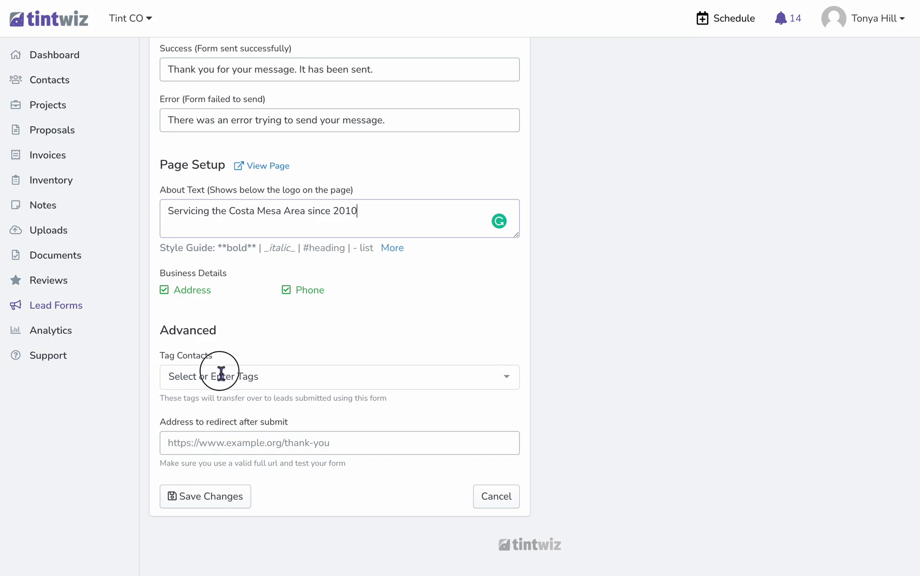
Tag form contacts with 'website' and 'automotive'.
type("web")
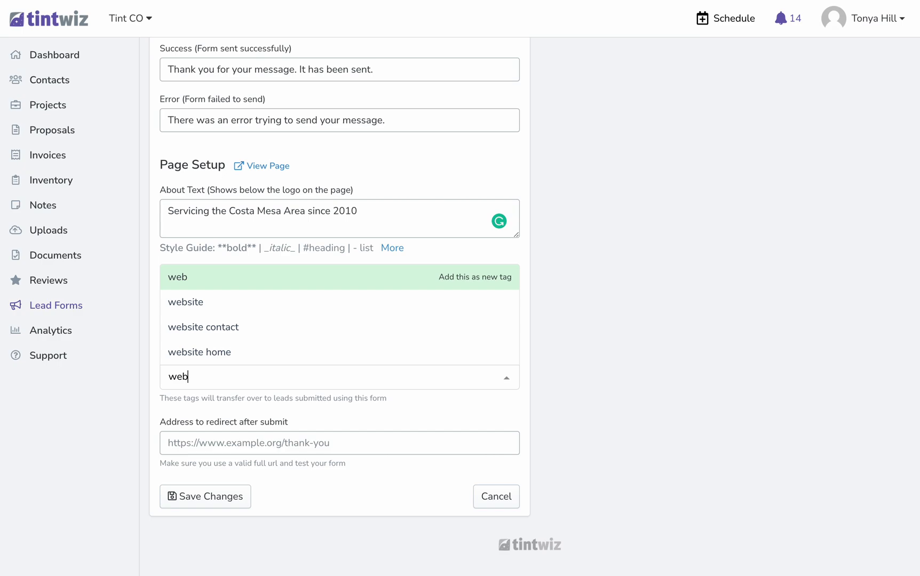
left_click(184, 302)
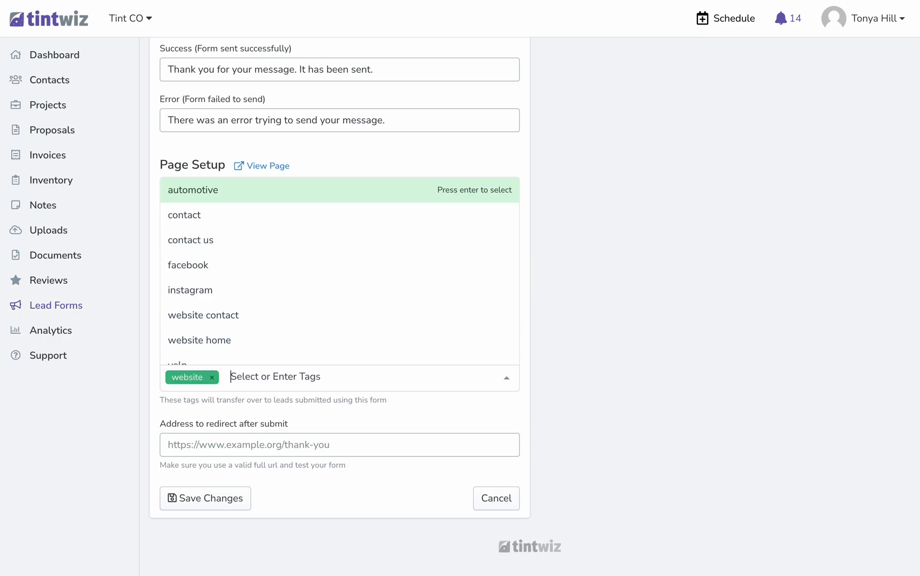
type("automotive")
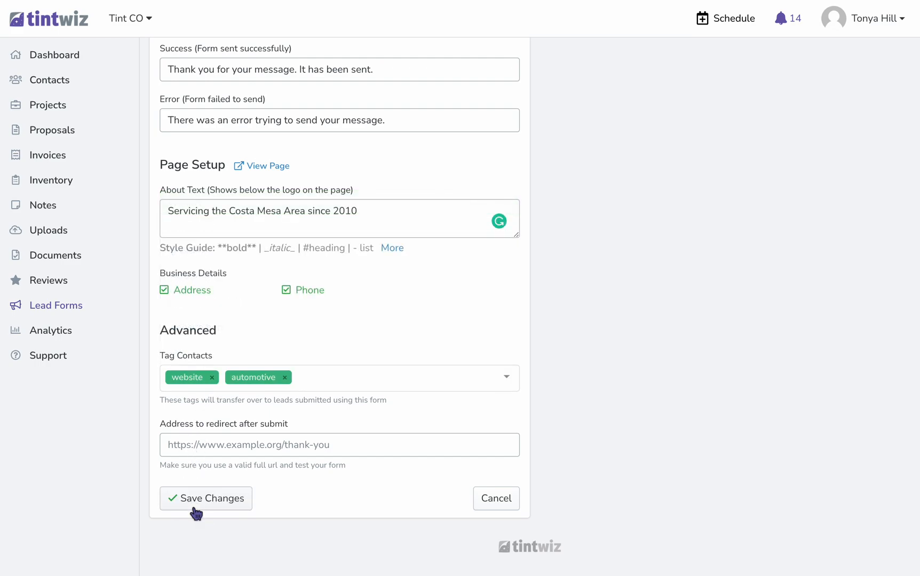
scroll("up", 3)
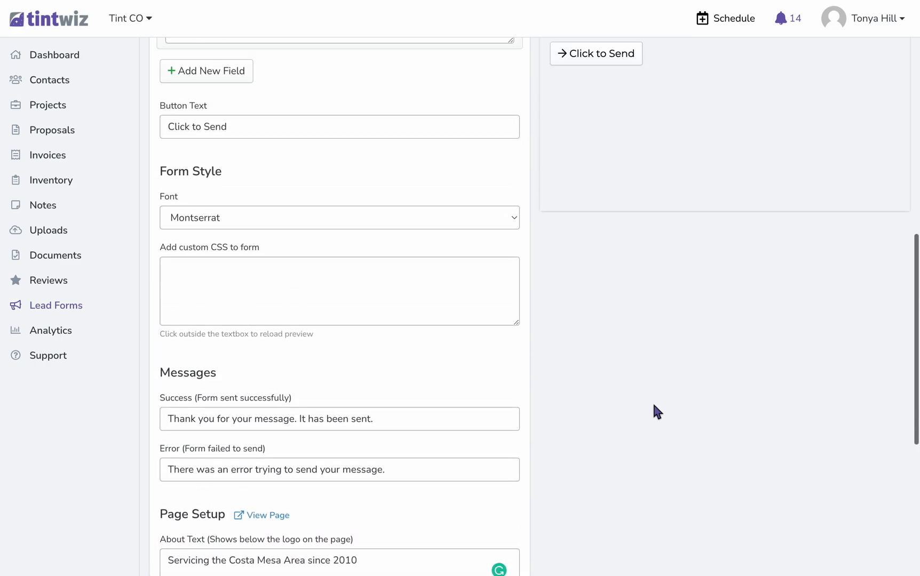
scroll("up", 3)
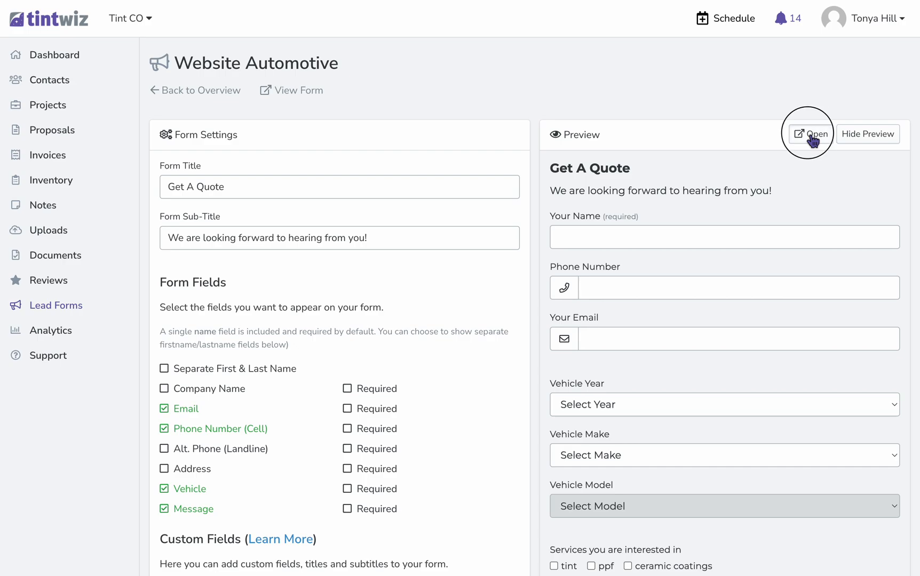
left_click(809, 133)
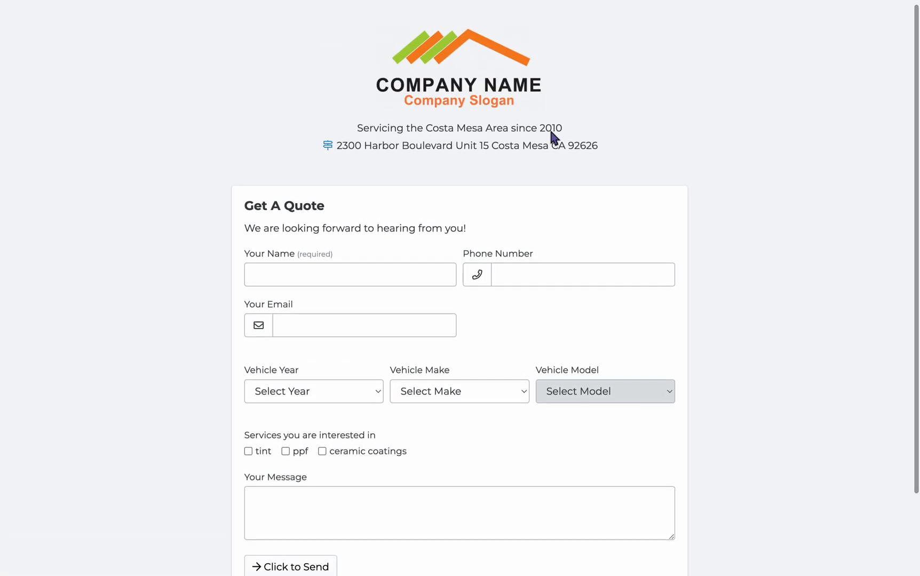
mouse_move(557, 130)
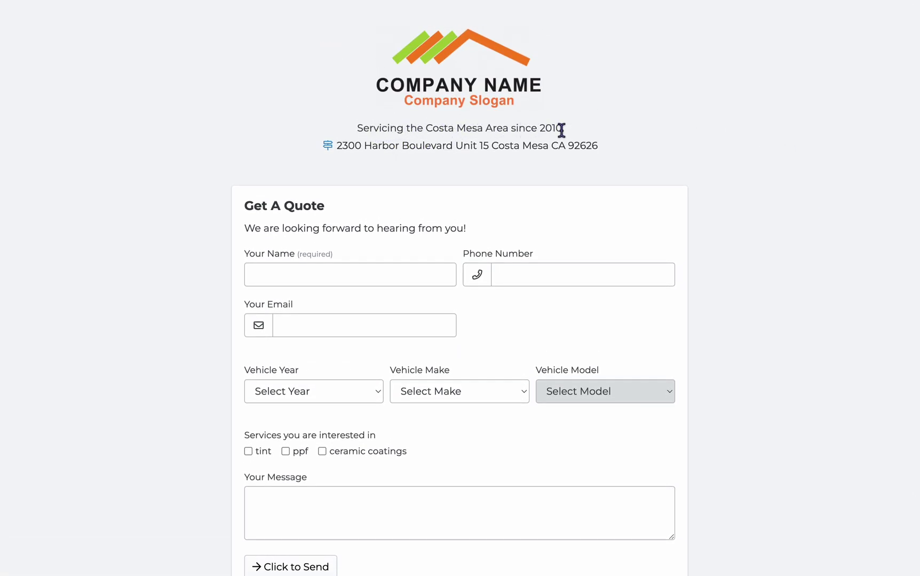
mouse_move(426, 72)
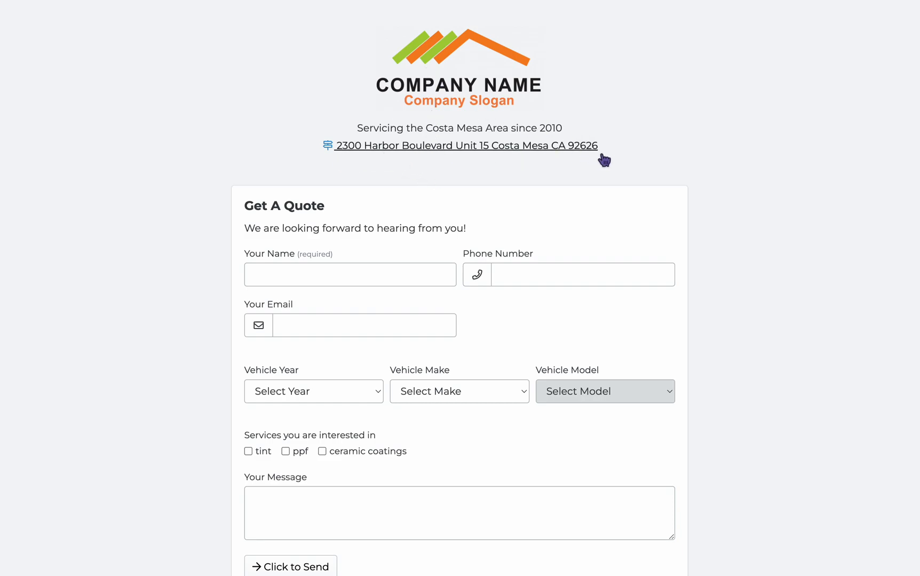
mouse_move(745, 164)
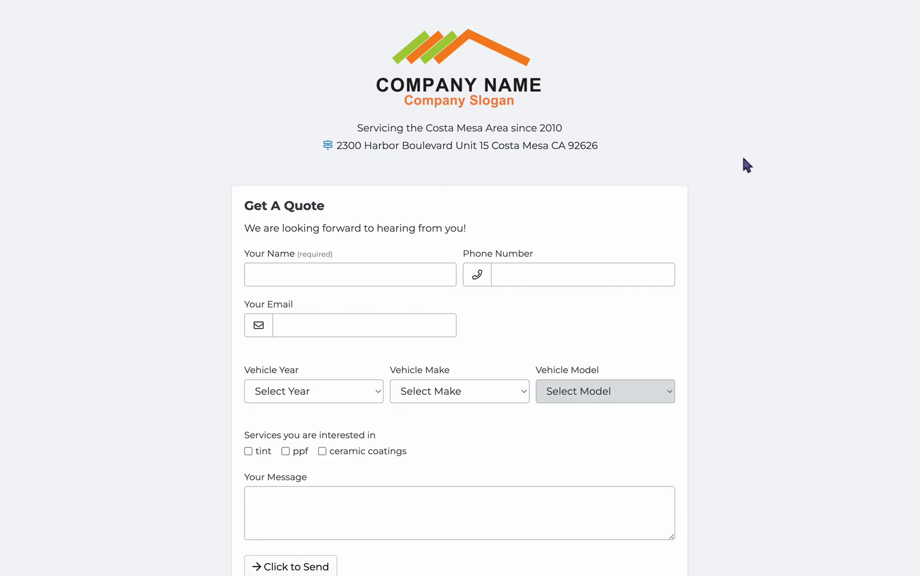
Scroll the public Get A Quote page to review its fields and send button.
scroll("down", 3)
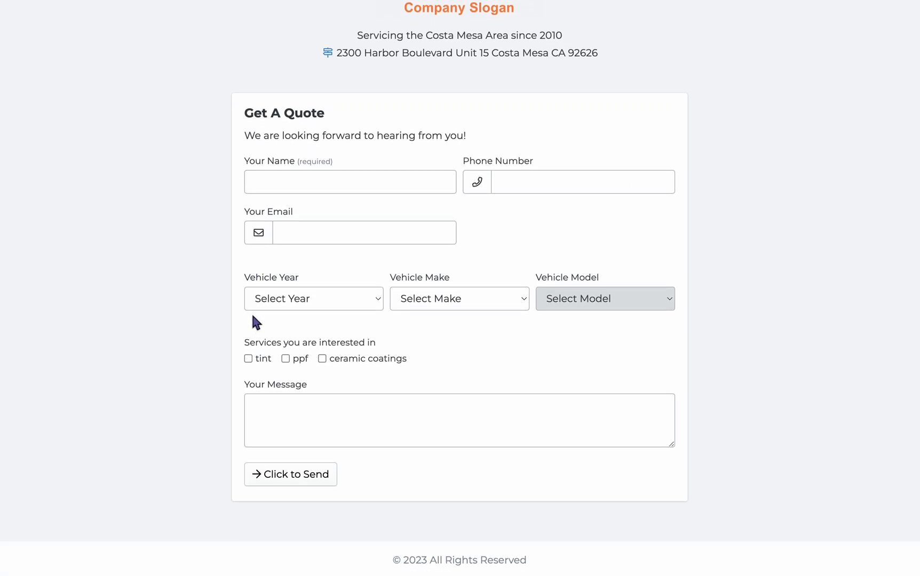
mouse_move(352, 308)
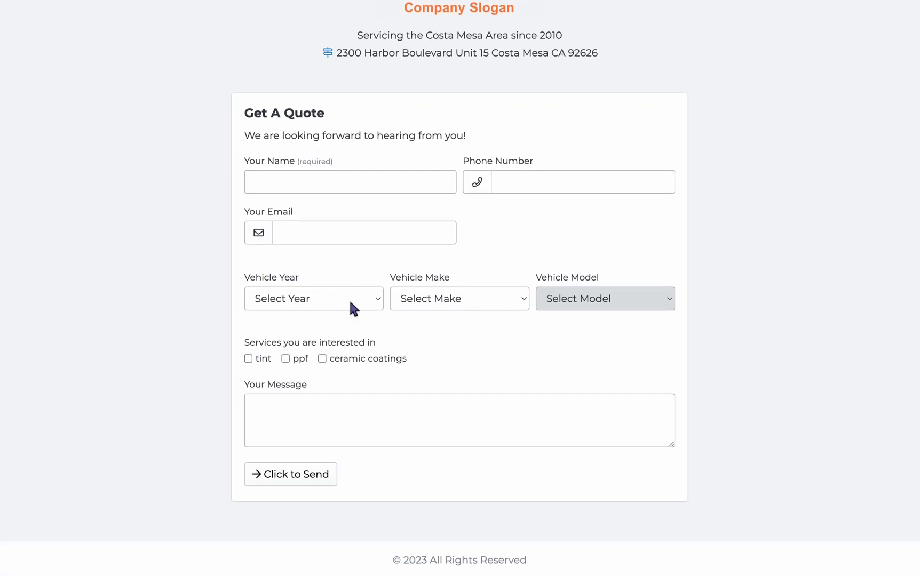
mouse_move(376, 390)
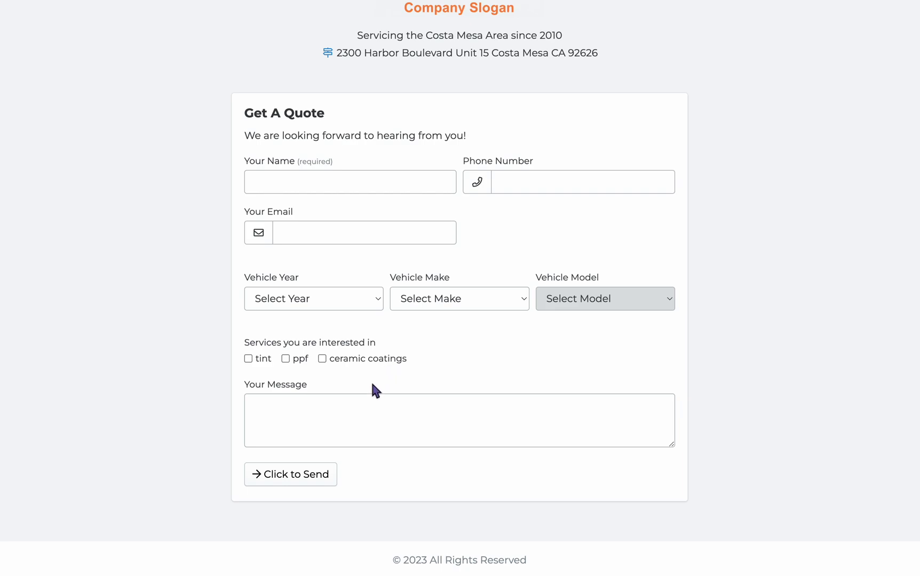